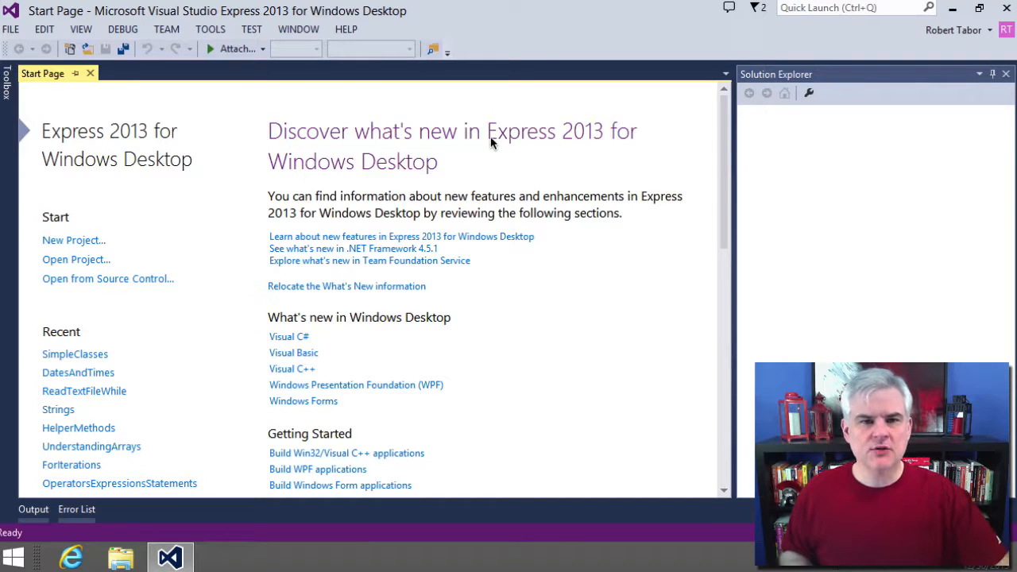
mouse_move(94, 251)
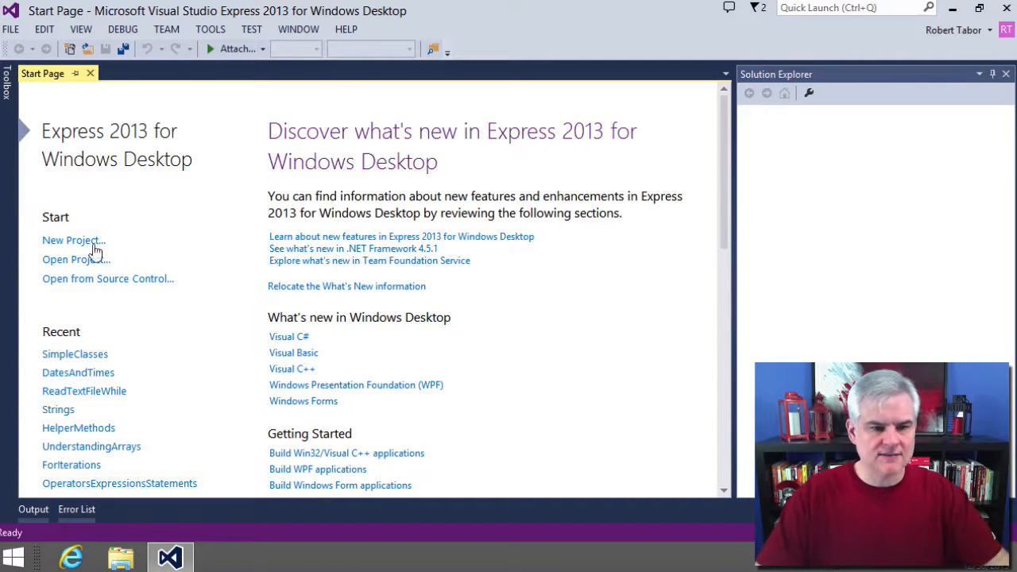
Create a new Visual C# Console Application named ObjectLifetime
click(70, 239)
text(O)
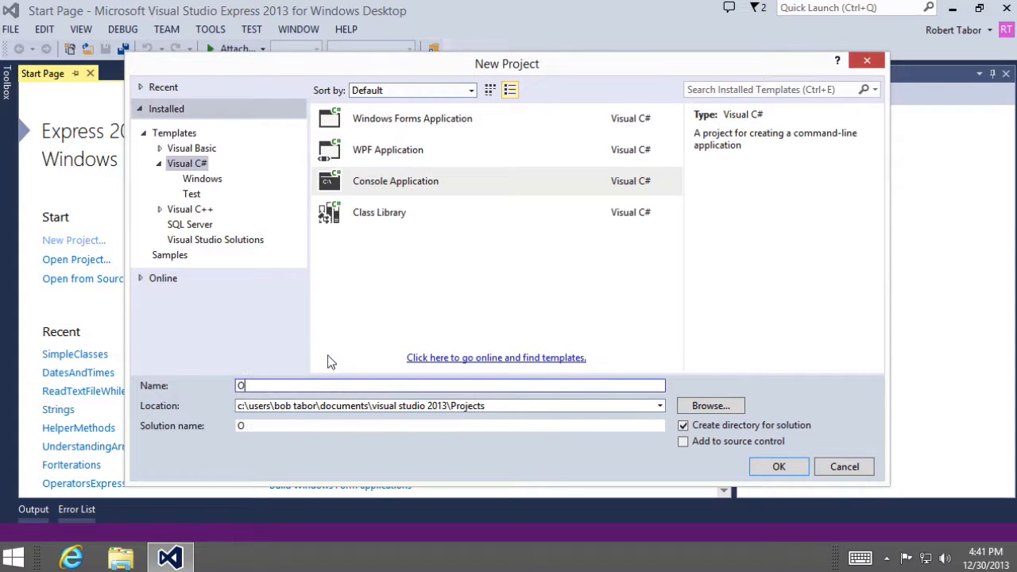
click(779, 467)
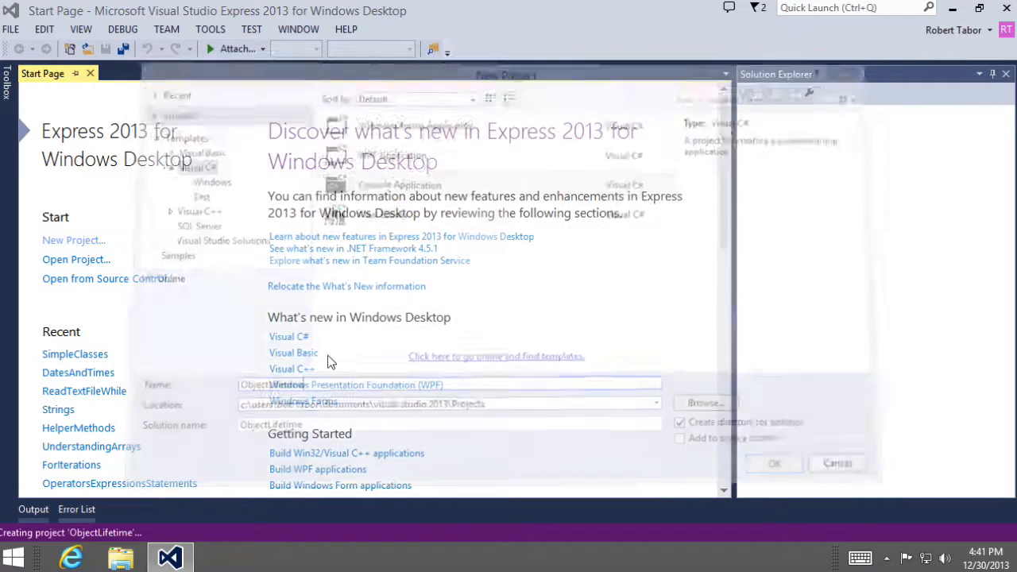
click(774, 464)
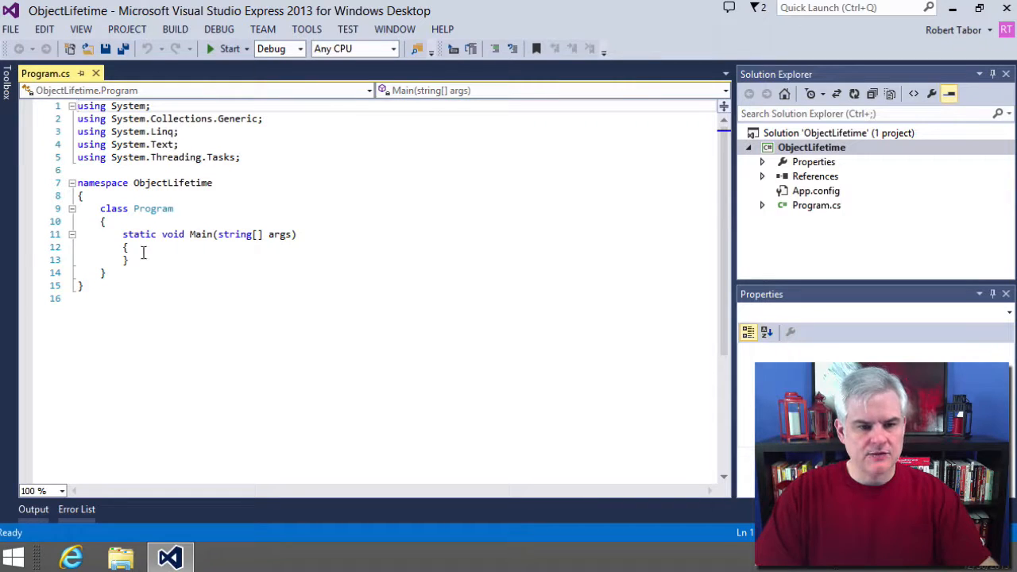
Add class Car with Make, Model, Year and Color auto-properties below Program
key(Return)
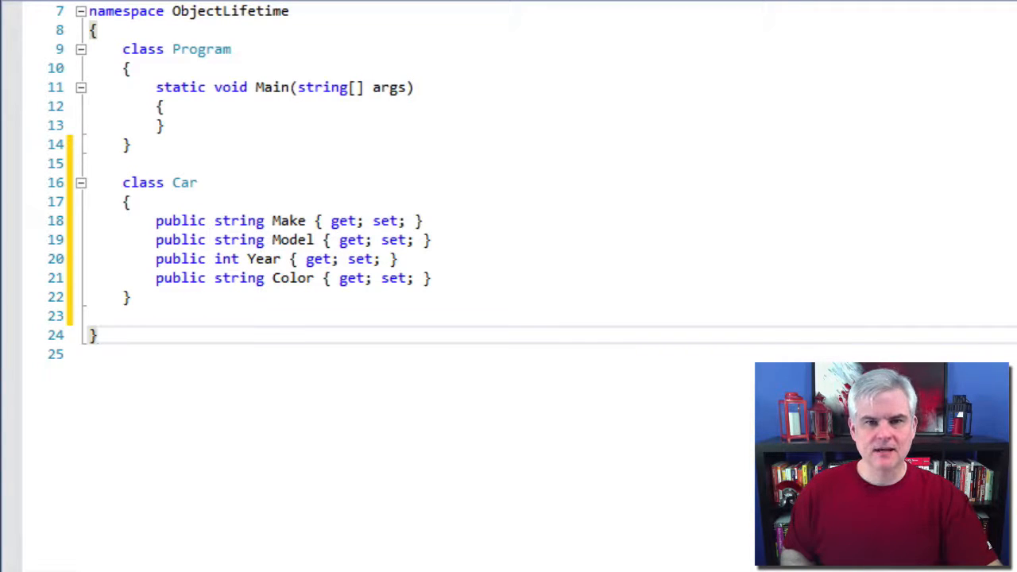
Write Car myCar = new Car(); on a new line inside Main
key(enter)
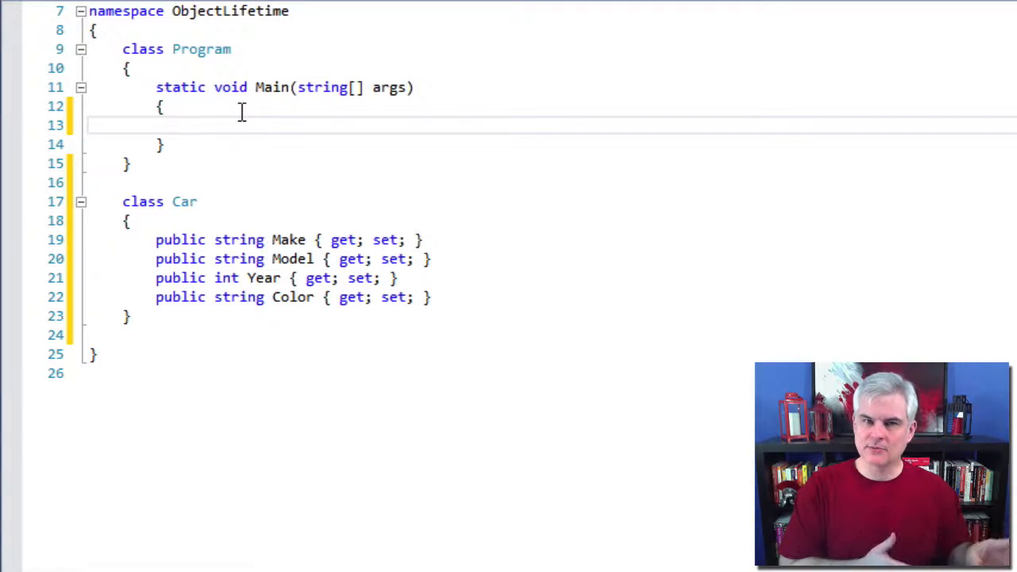
text(Car)
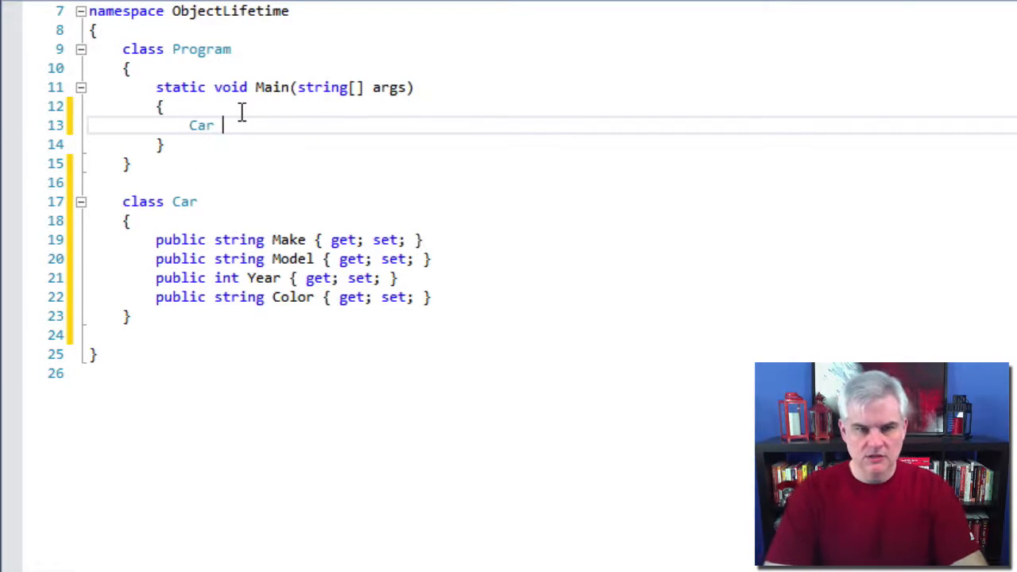
text(myCar = new Car();)
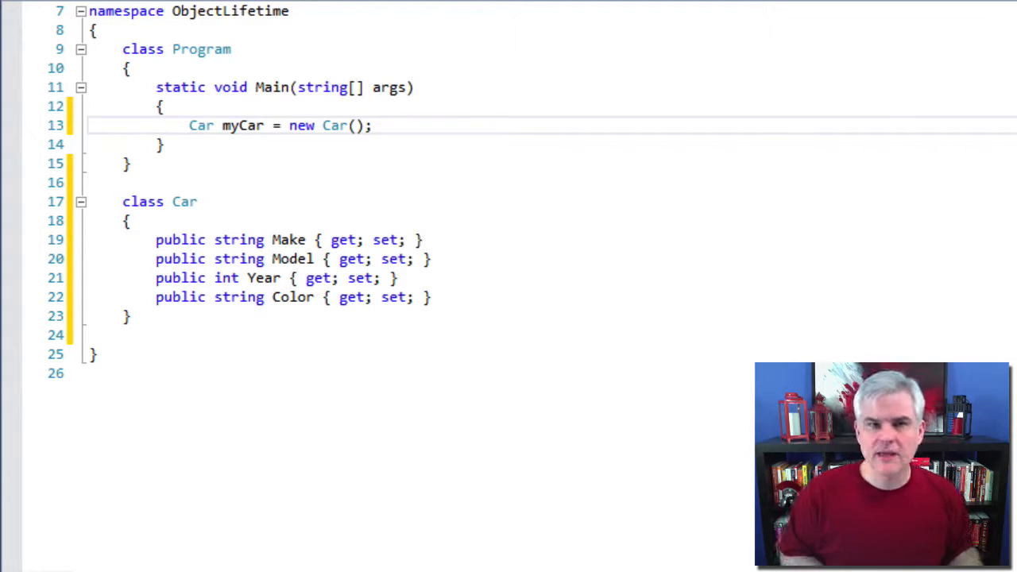
click(373, 126)
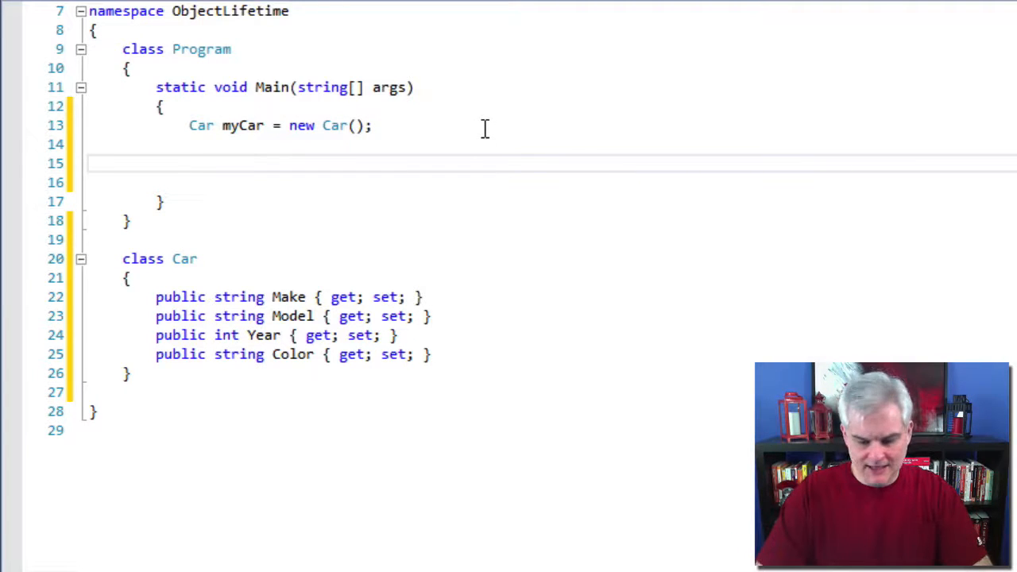
Add a '// set properties' comment and the line Car myOtherCar = myCar; in Main
text(// set pr)
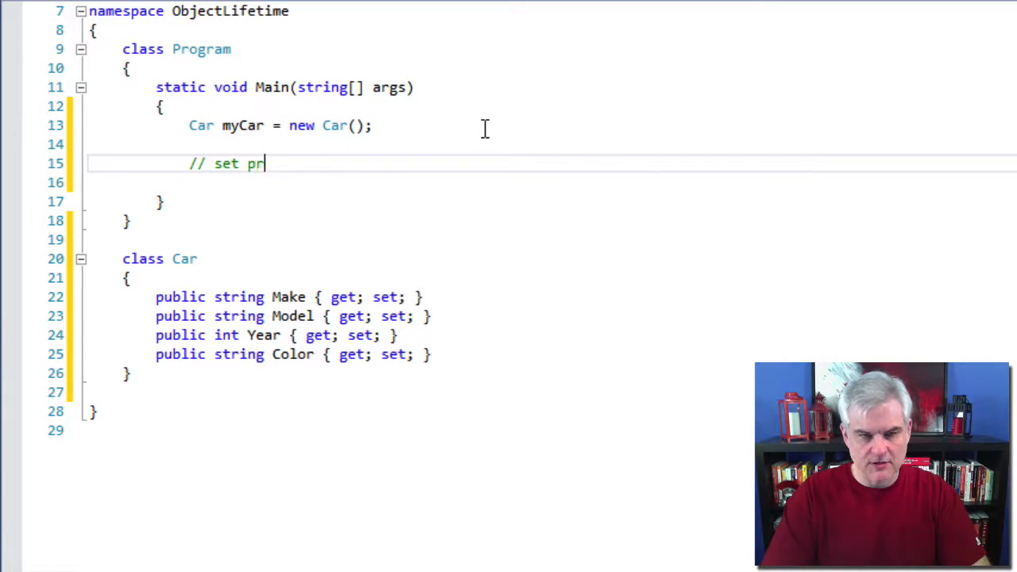
text(operties)
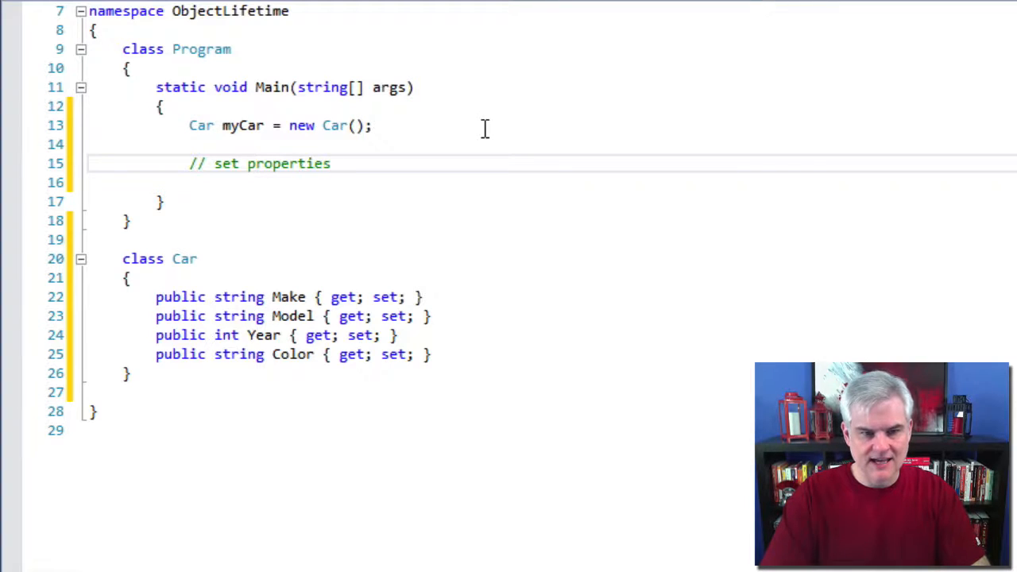
text(c)
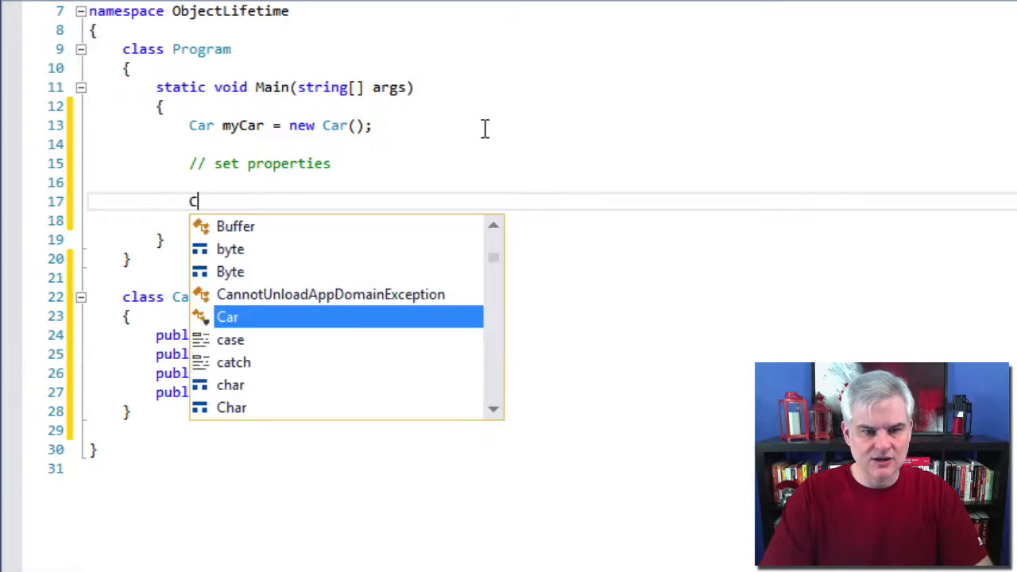
text(Car myOtherCar = myCar;)
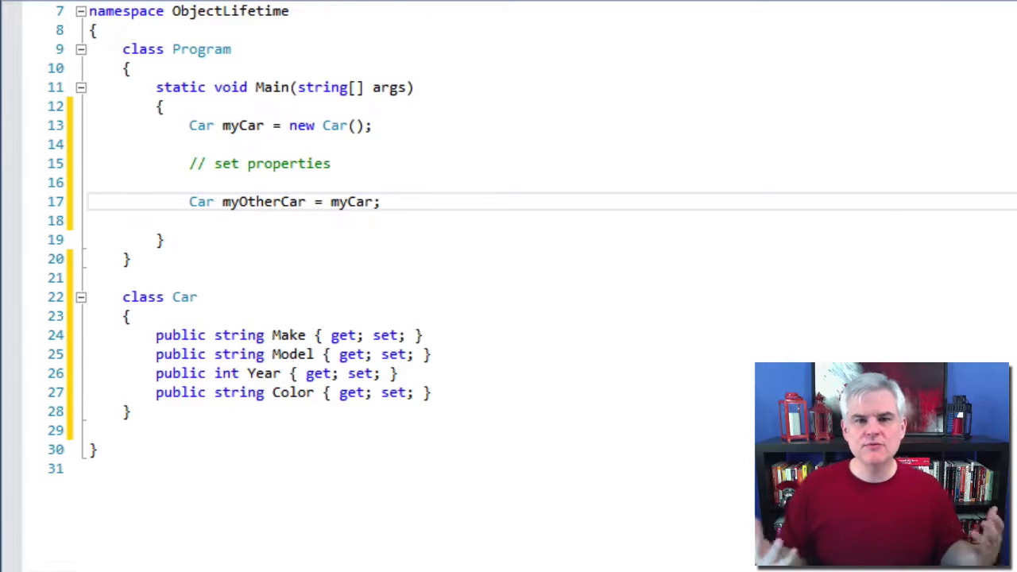
click(382, 201)
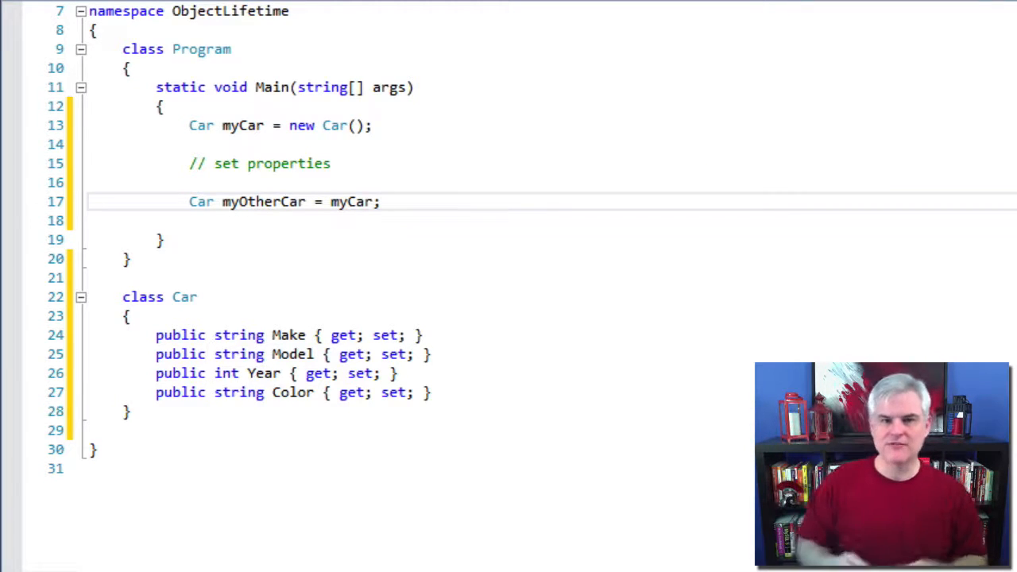
click(382, 201)
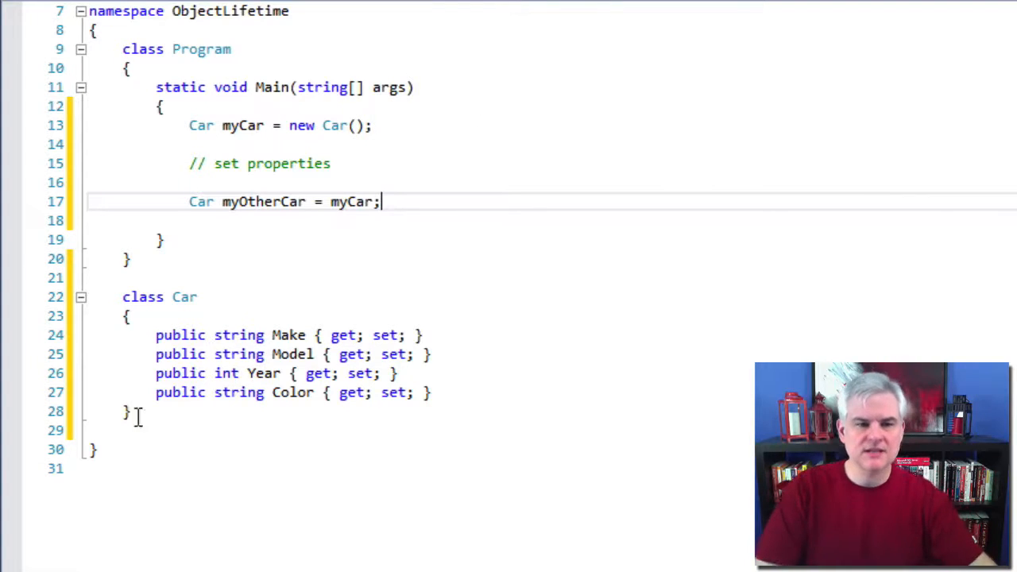
key(enter)
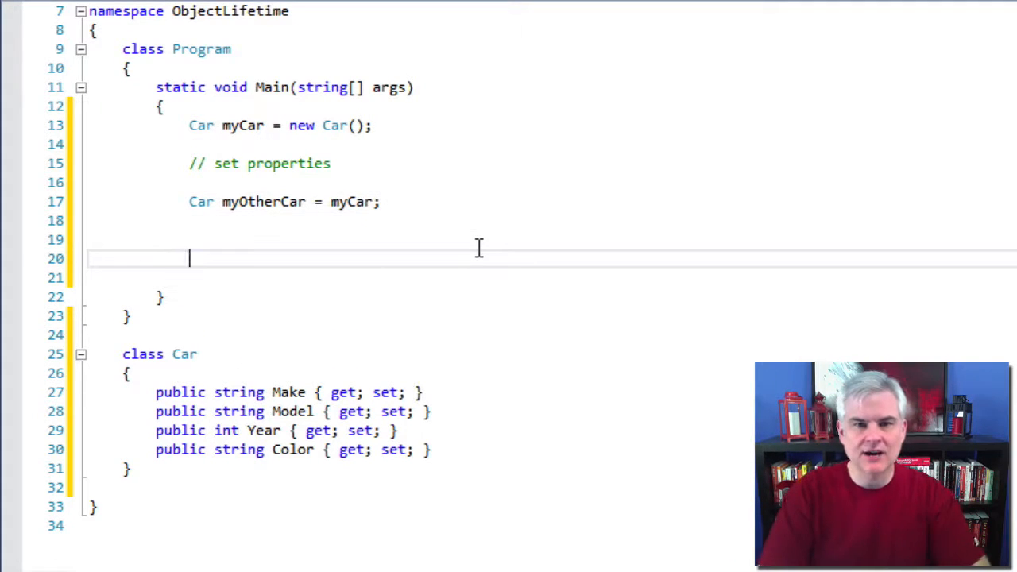
text(my)
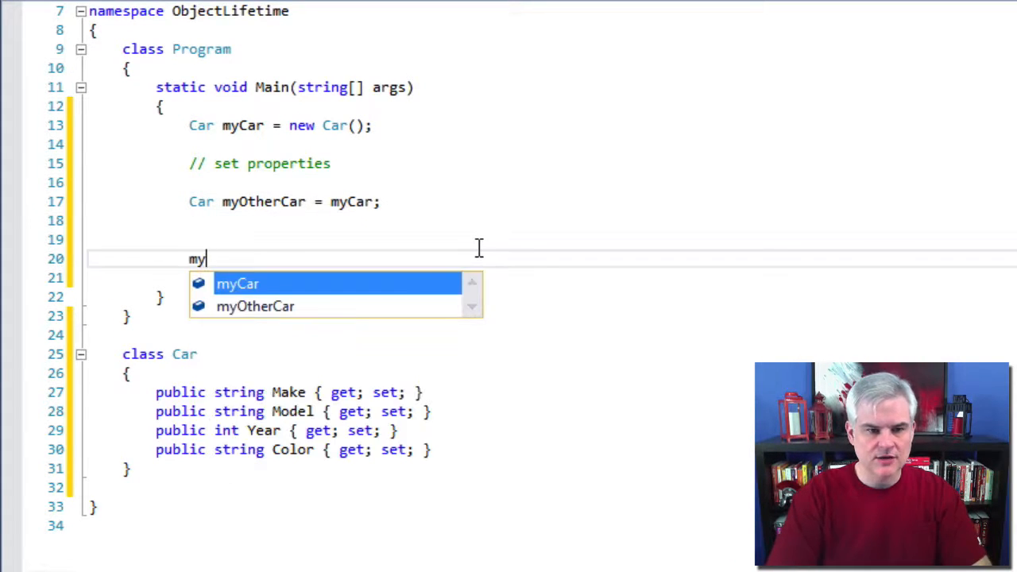
text(Mo)
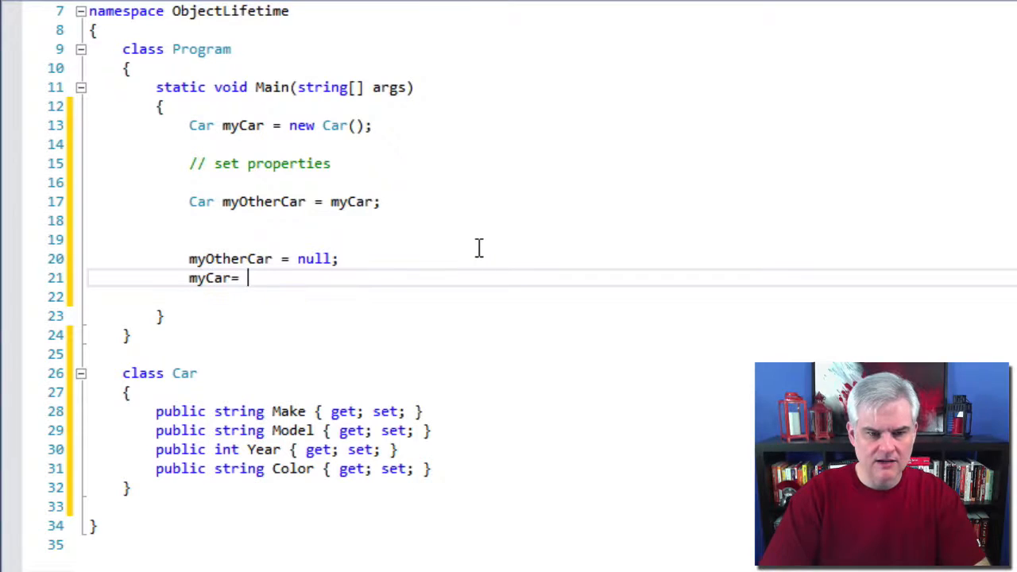
text(null;)
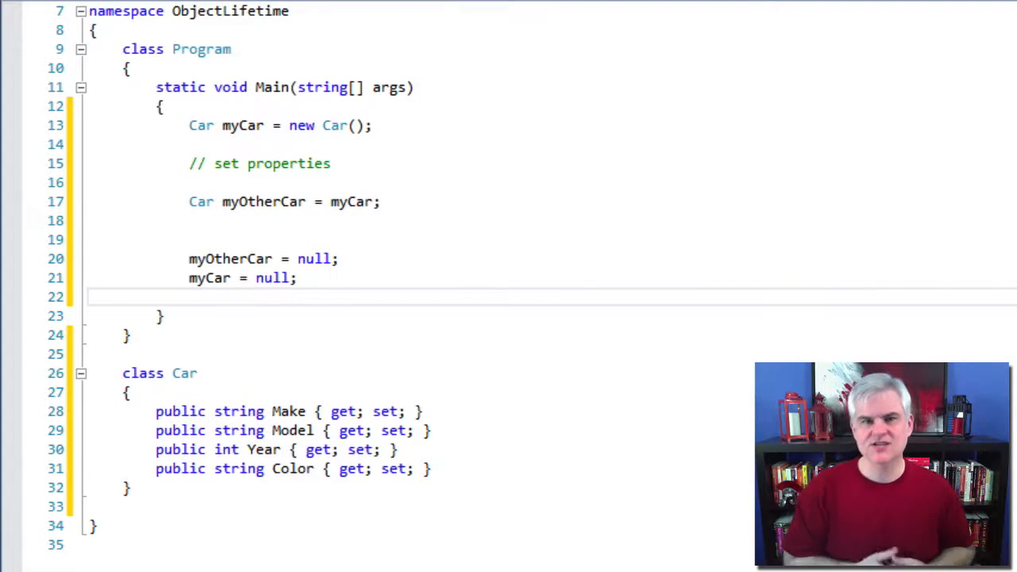
click(191, 297)
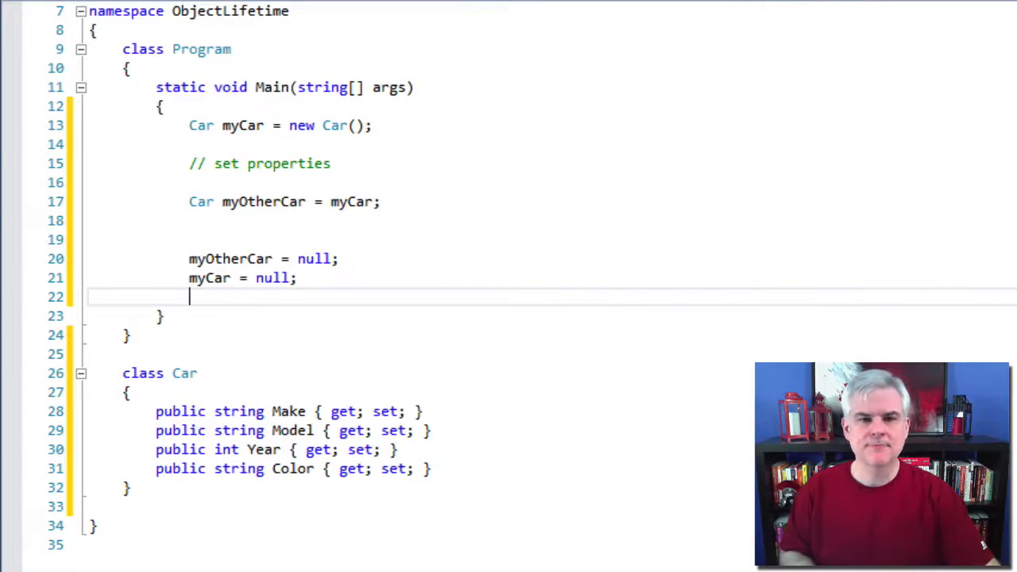
mouse_move(359, 276)
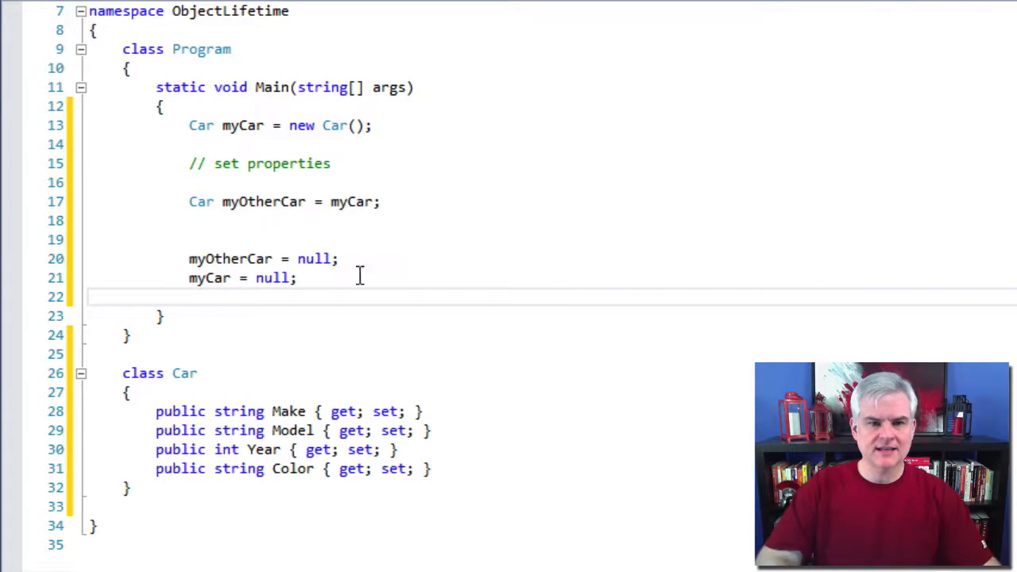
Add a double OriginalPrice auto-property to the Car class via the prop snippet
scroll(down, 3)
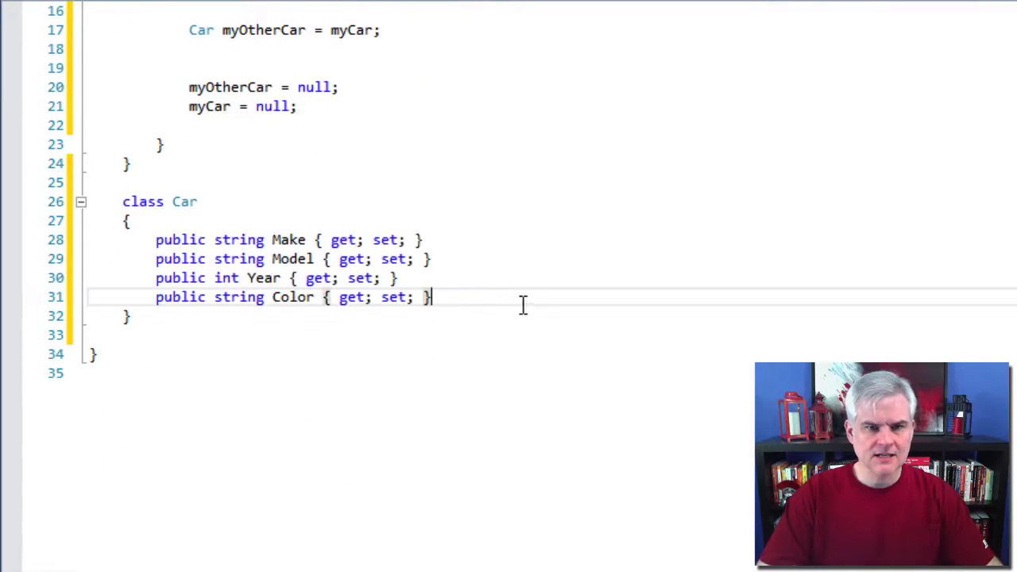
mouse_move(285, 213)
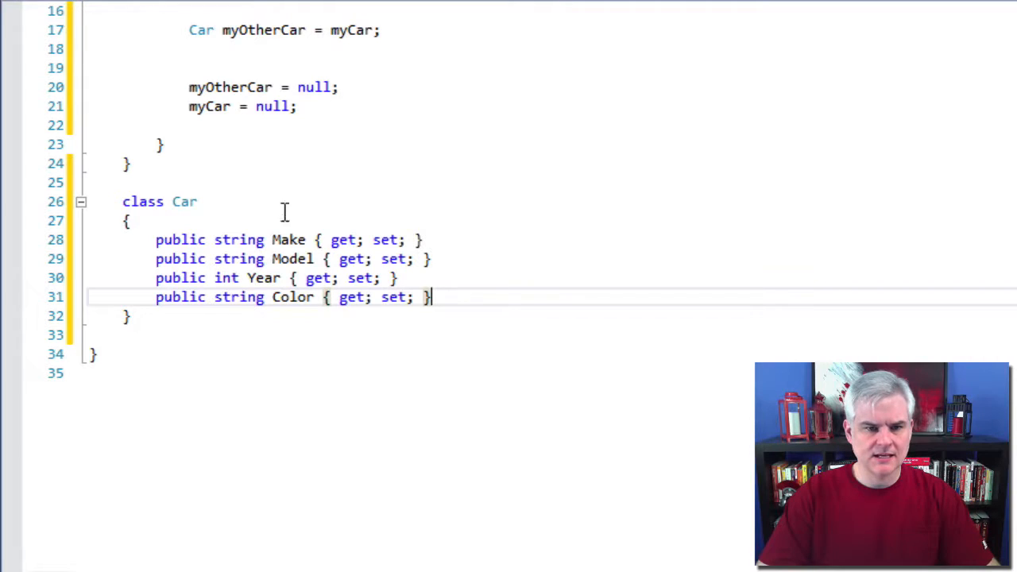
text(prop)
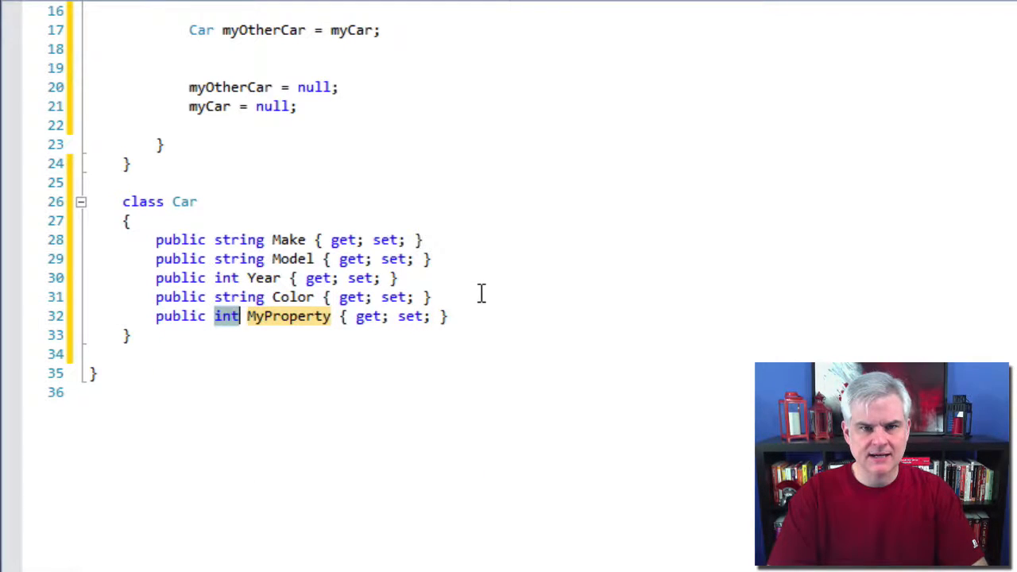
text(double)
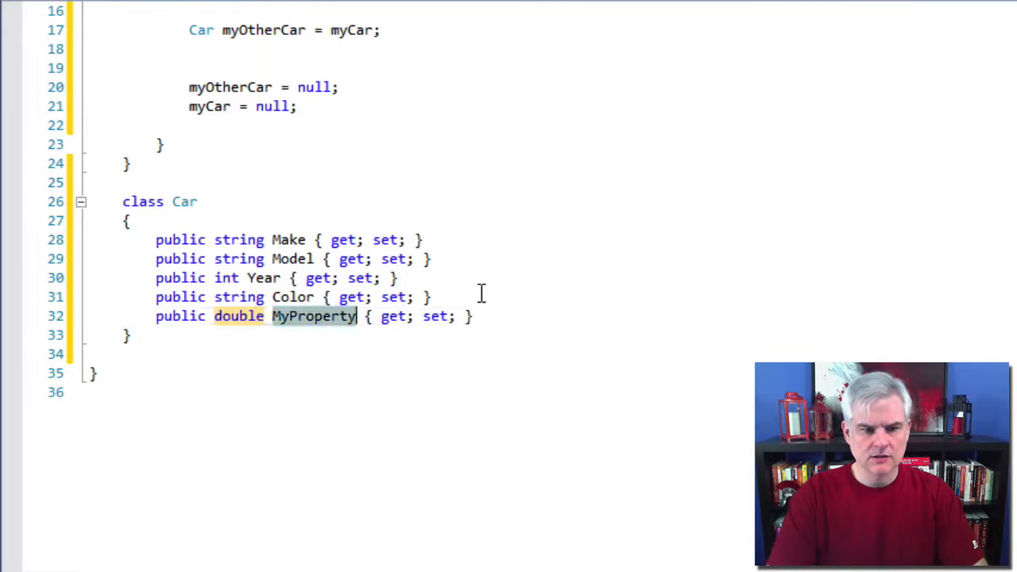
text(OriginalPrice)
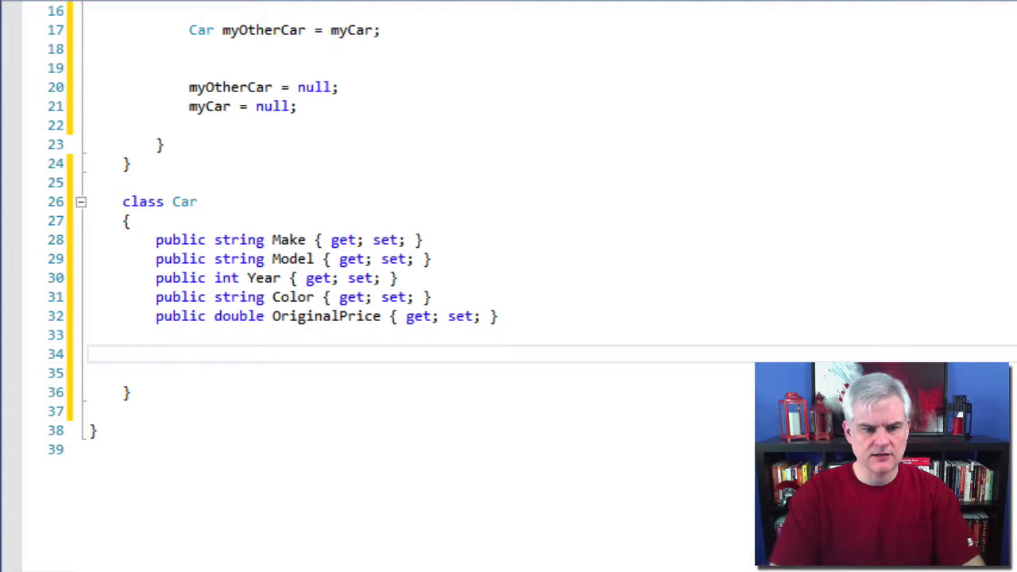
Start a public Car() constructor with comments about configuration sources and hardcoding
text(public Car() {)
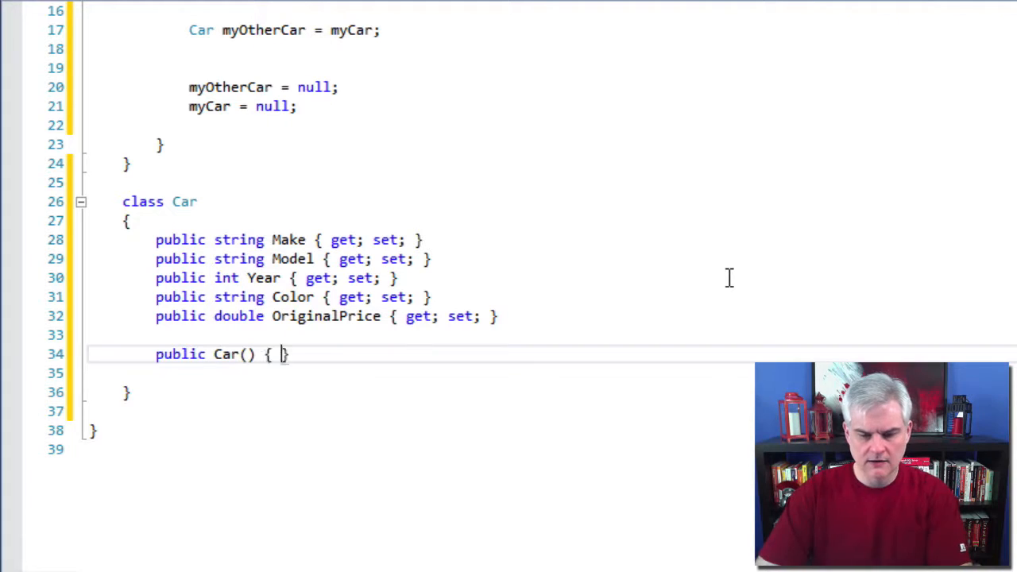
key(Enter)
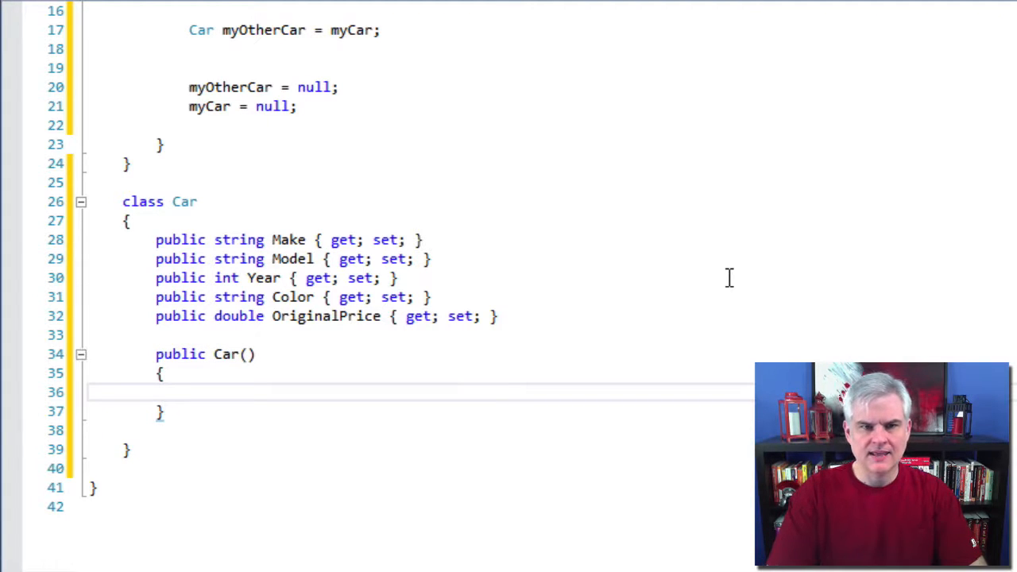
text(// You could)
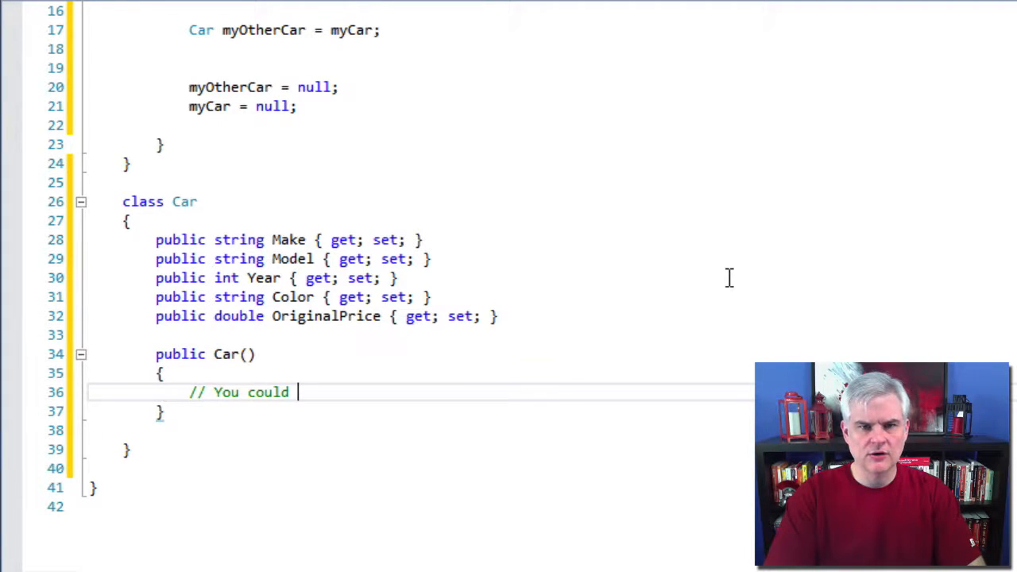
text(this from a c)
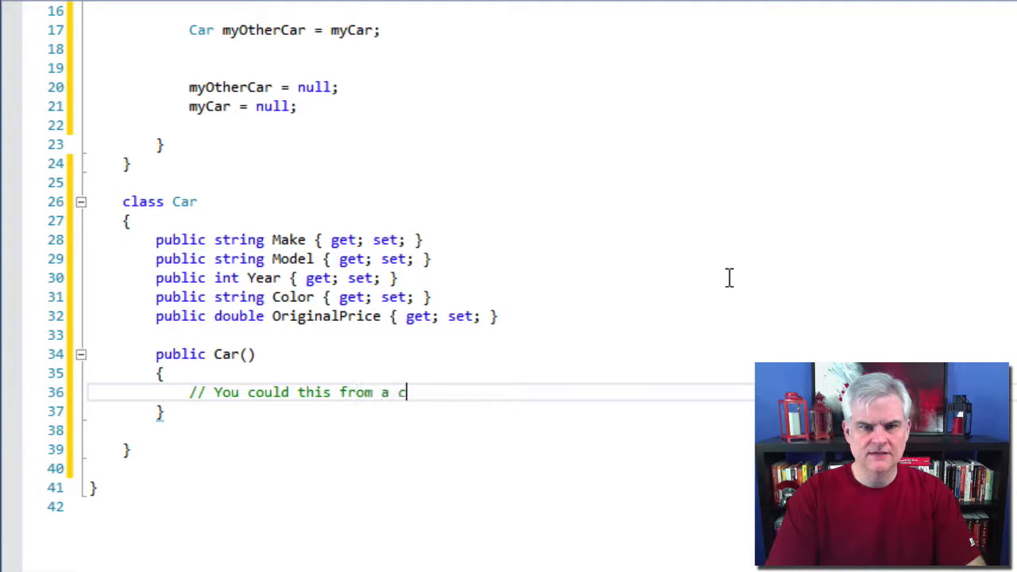
text(onfiguration)
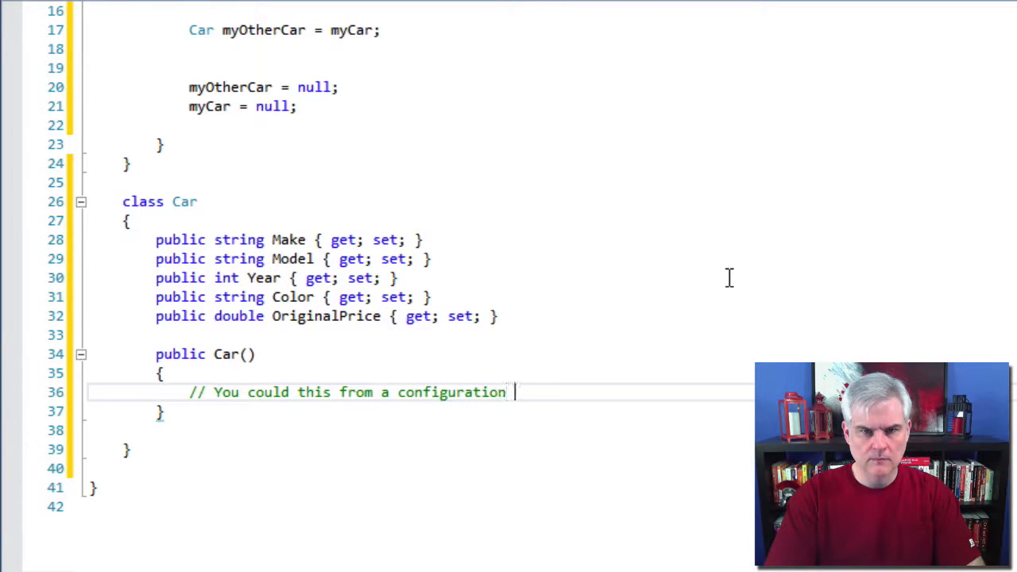
text(file, a database, e)
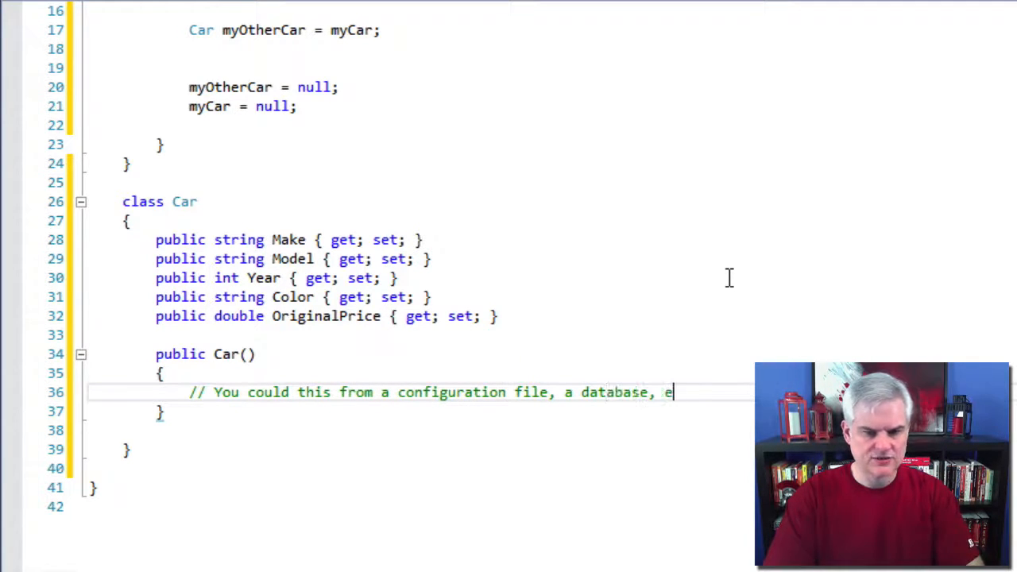
text(tc.)
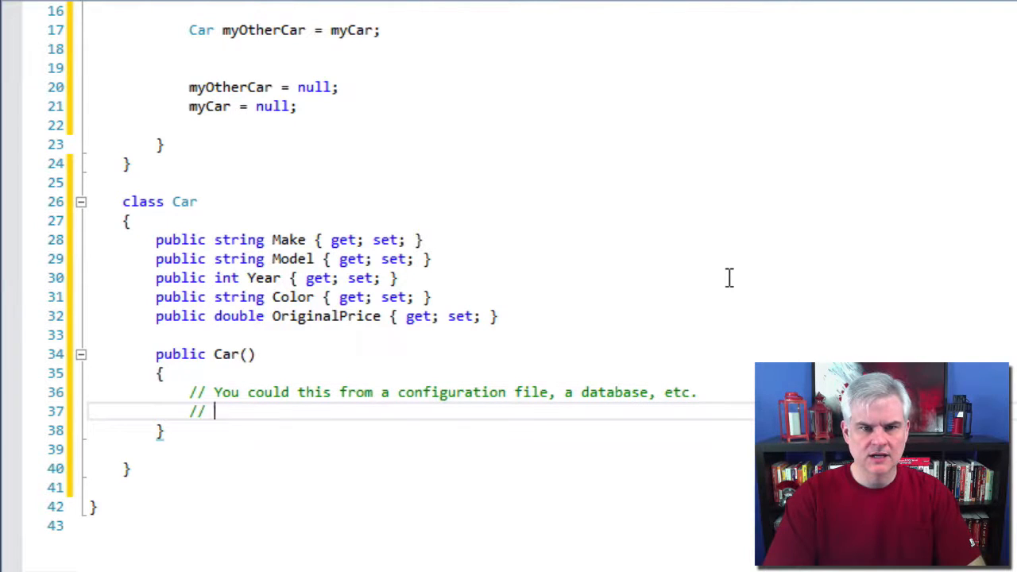
text(I'll just)
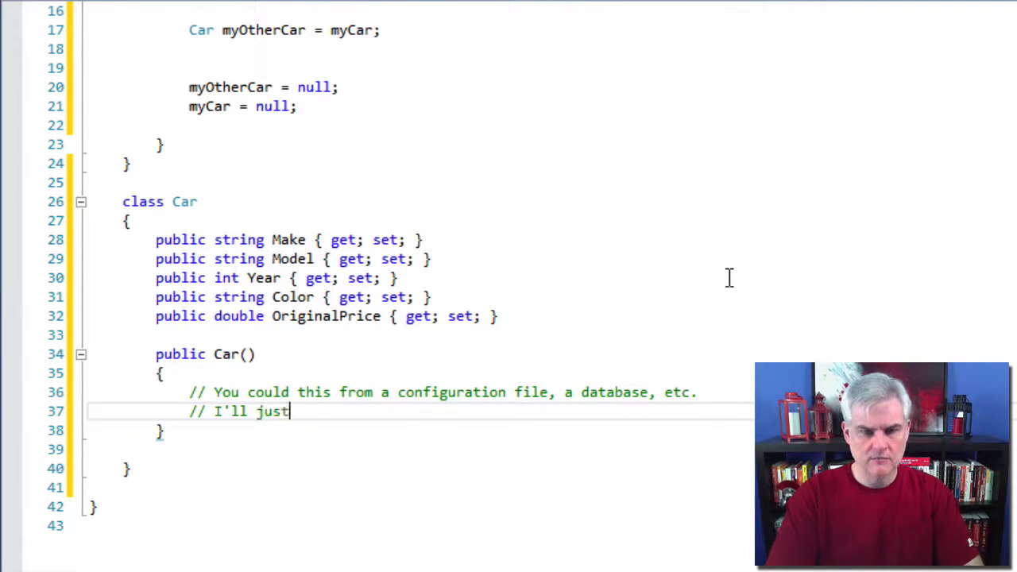
text(hardcode in this)
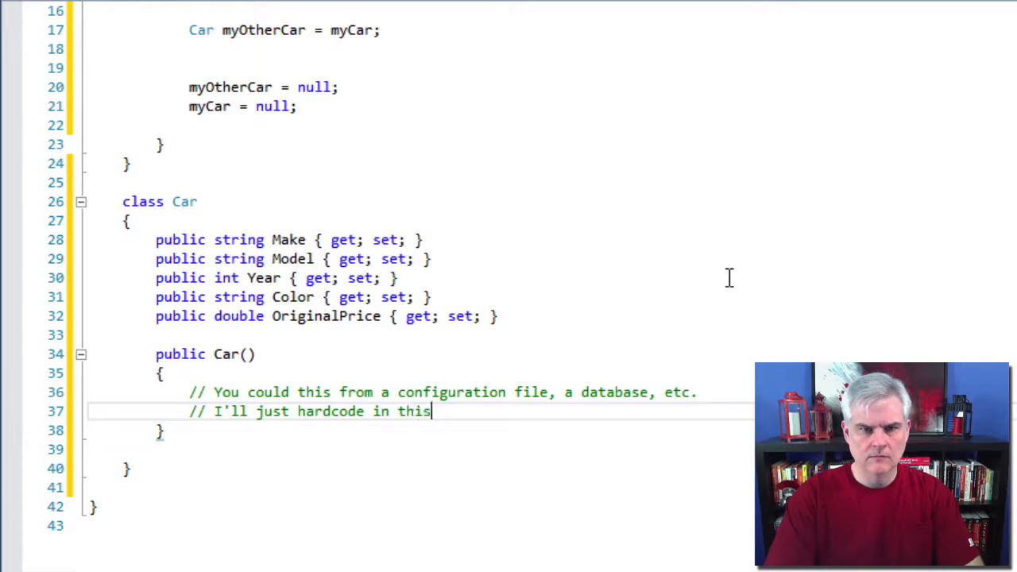
text(instance.)
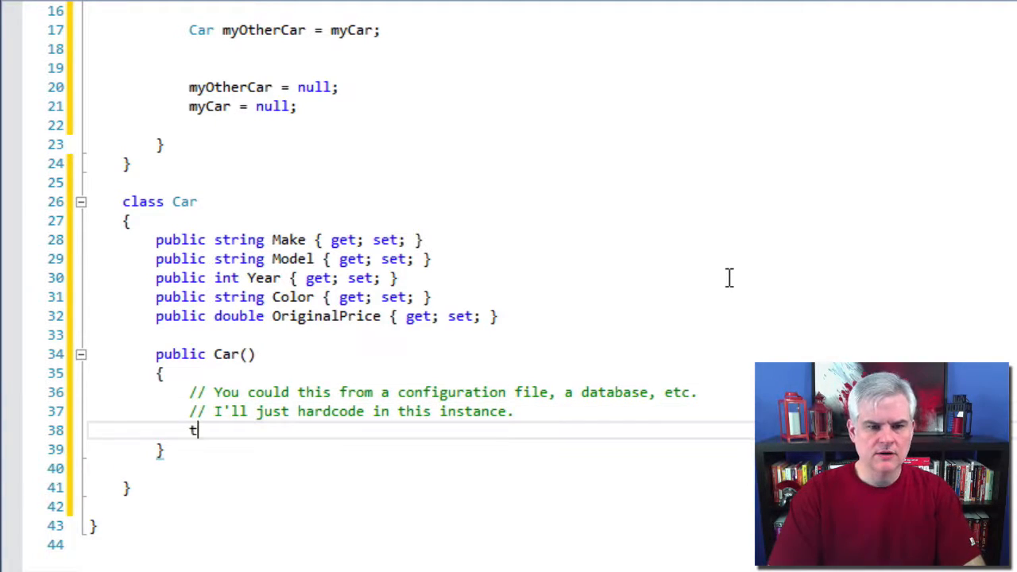
Assign this.Make = "Nissan"; inside the parameterless constructor
text(his.Make)
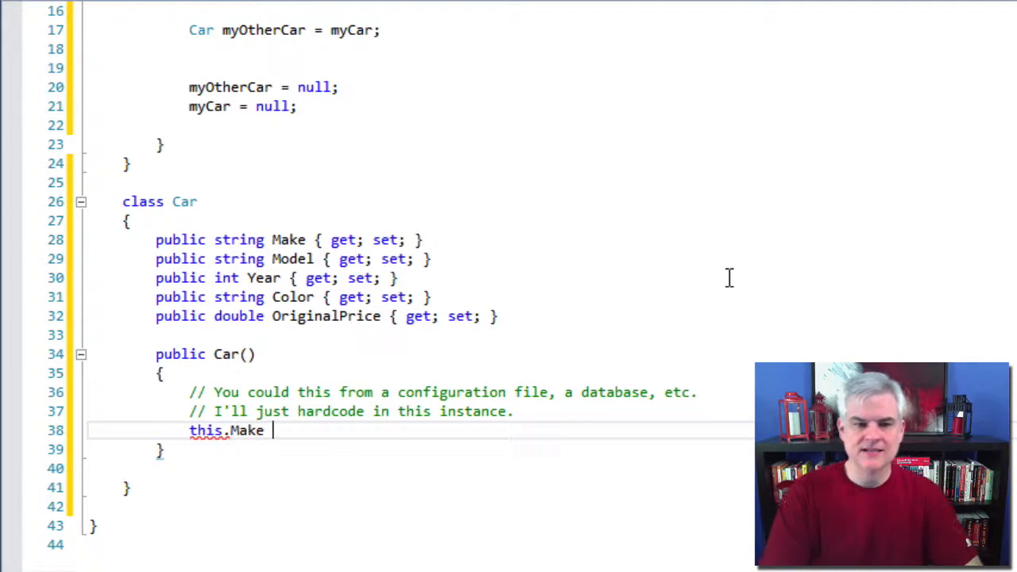
text(=)
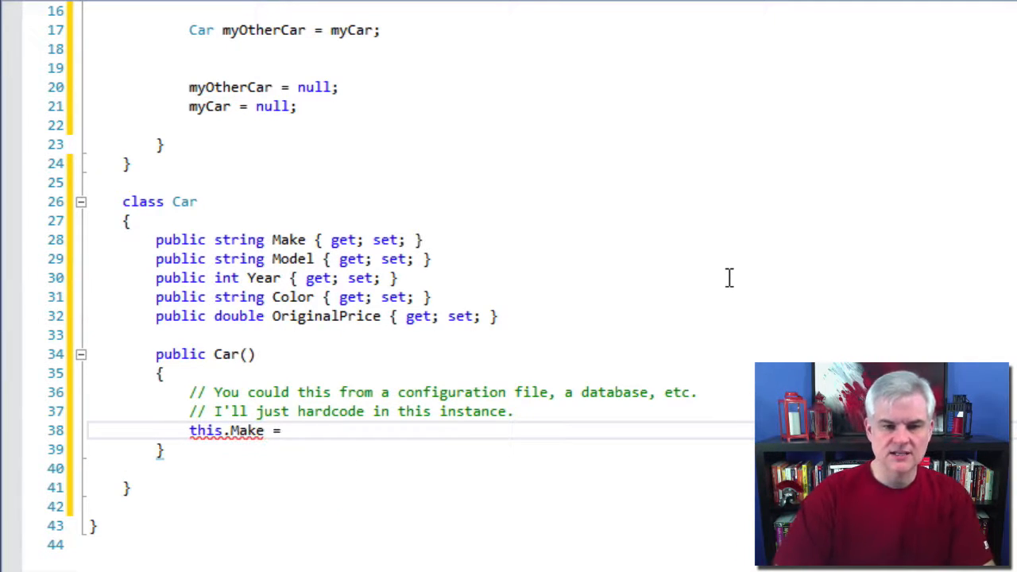
text("")
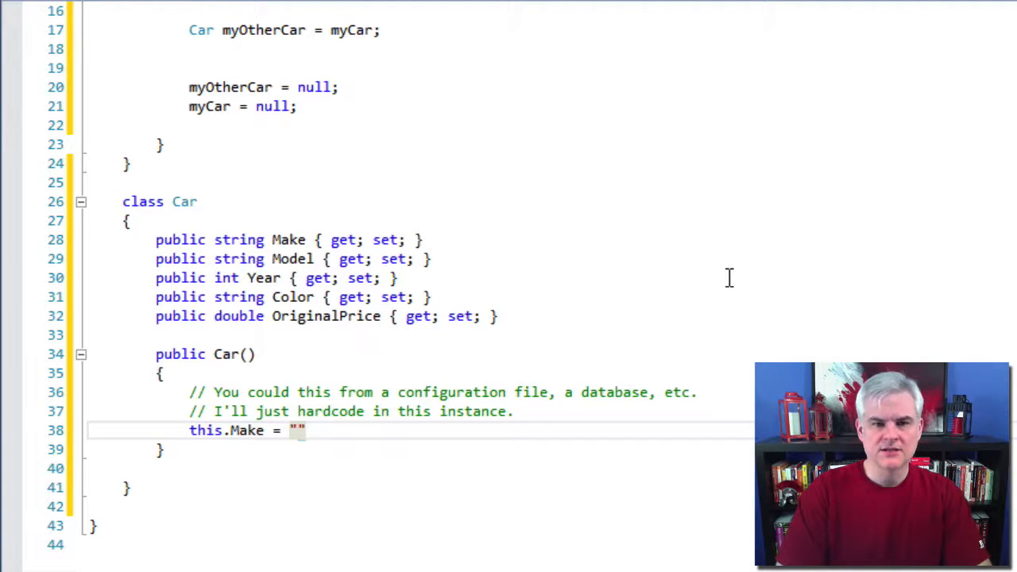
text(Nissan)
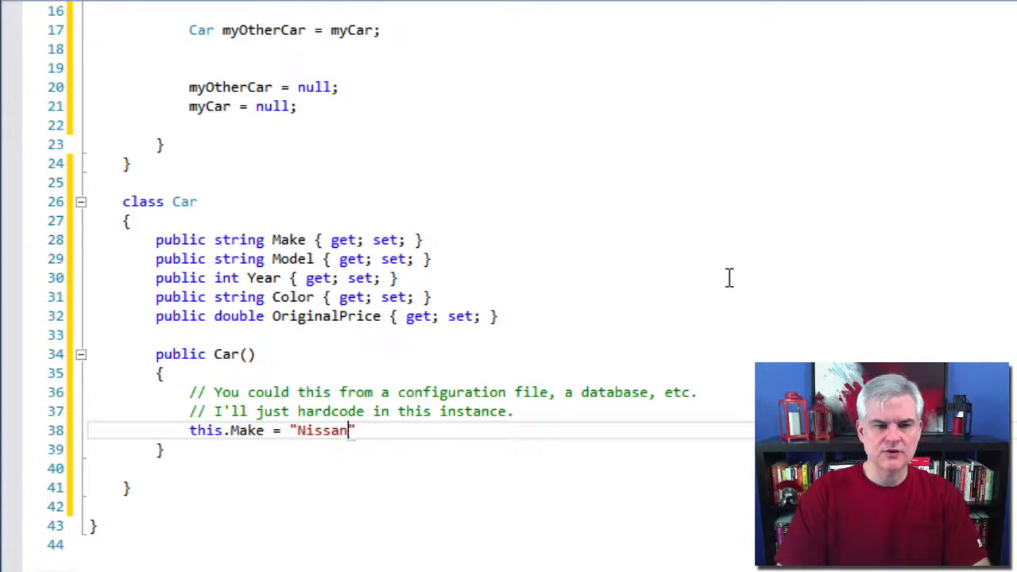
text(;)
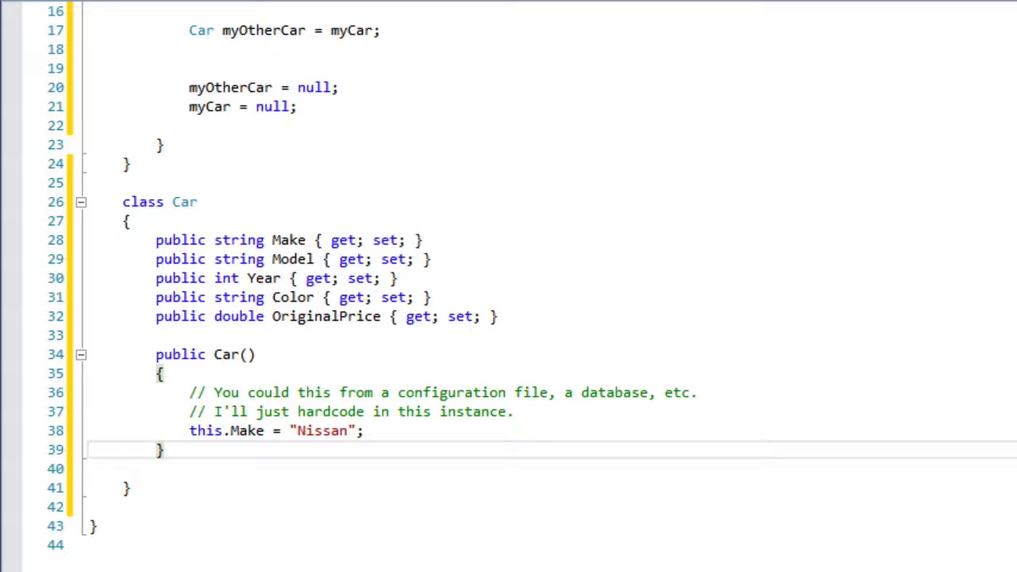
Declare public Car(string make, string model, int year, string color) with an empty body
scroll(down, 3)
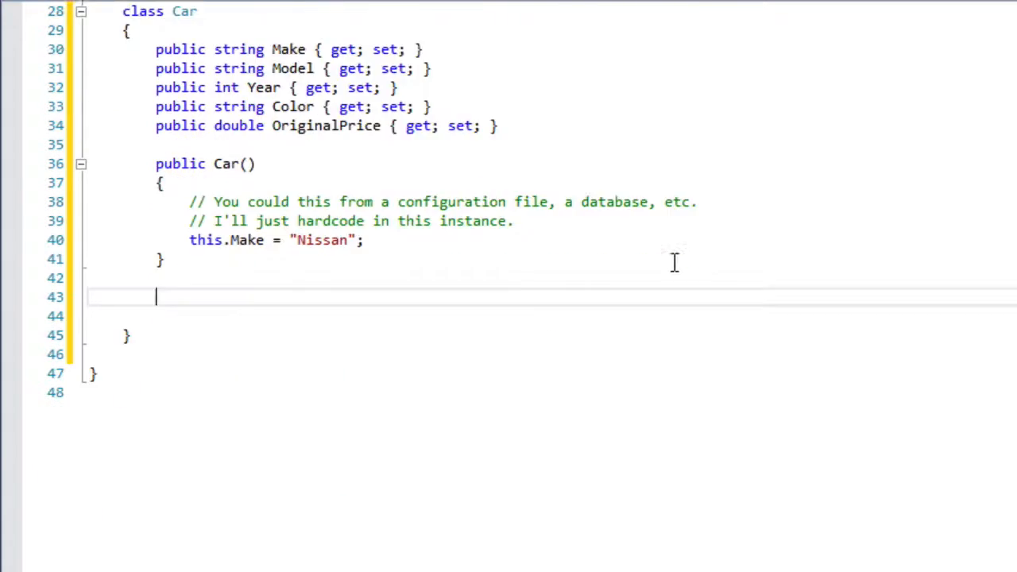
text(public)
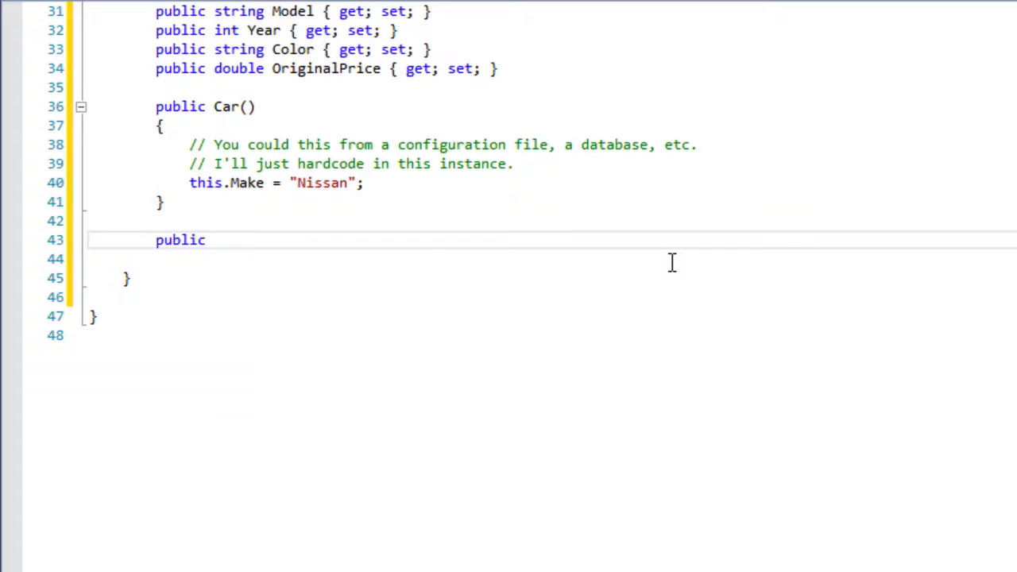
text(Car(string mar))
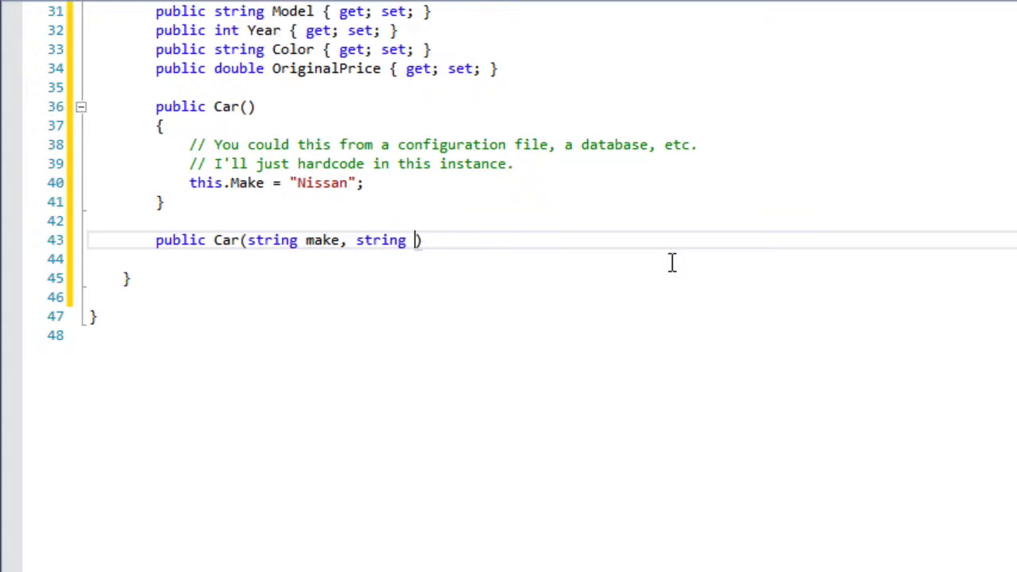
text(model, int y)
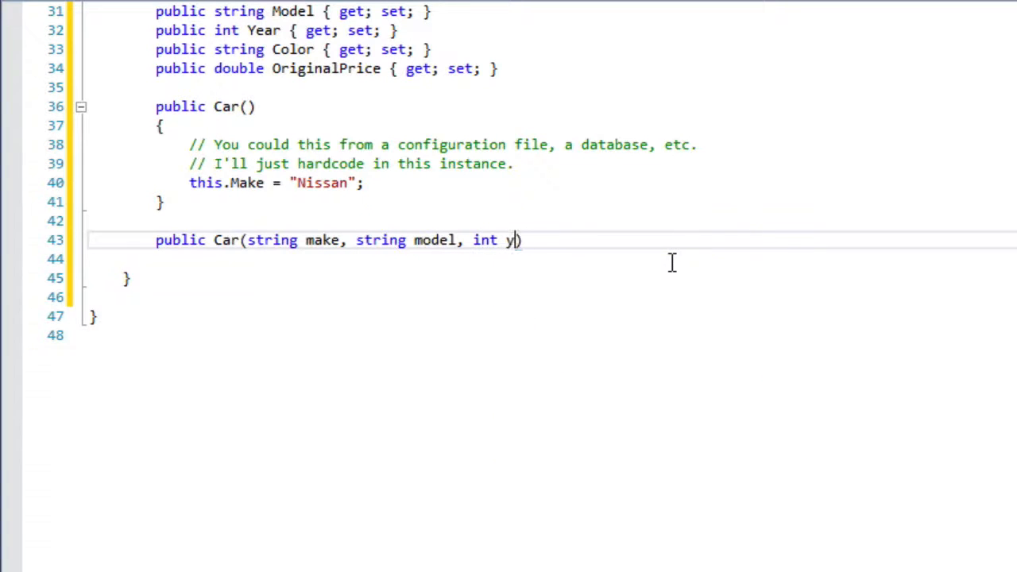
text(ear, string color)
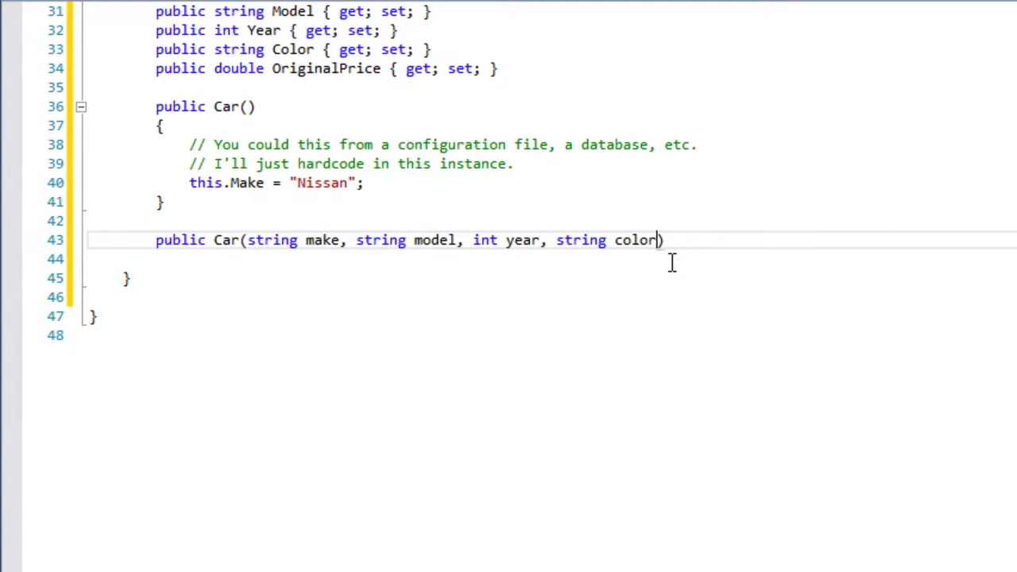
key(enter)
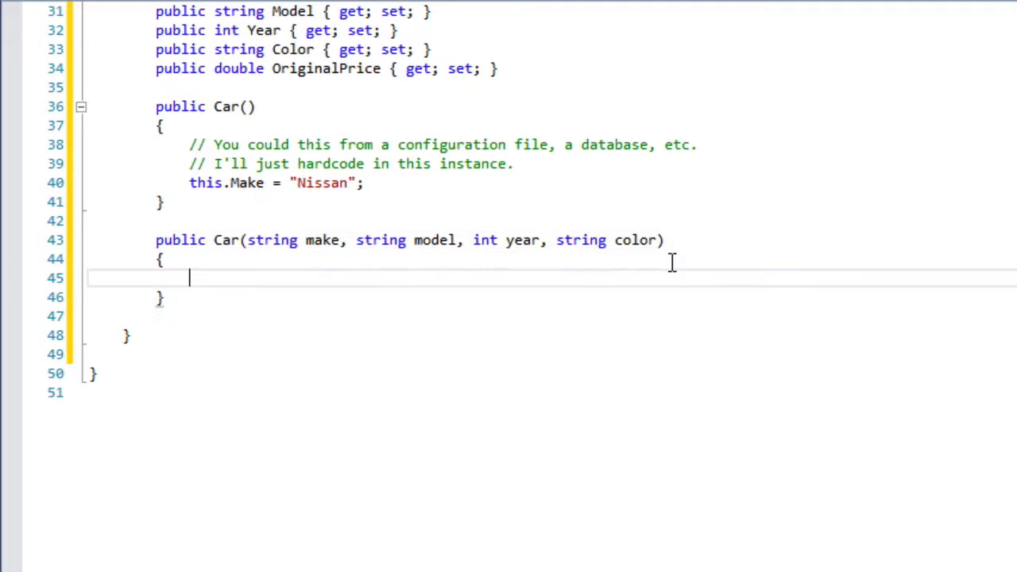
Assign Make, Model, Year and Color from the matching constructor parameters
text(Make,else =)
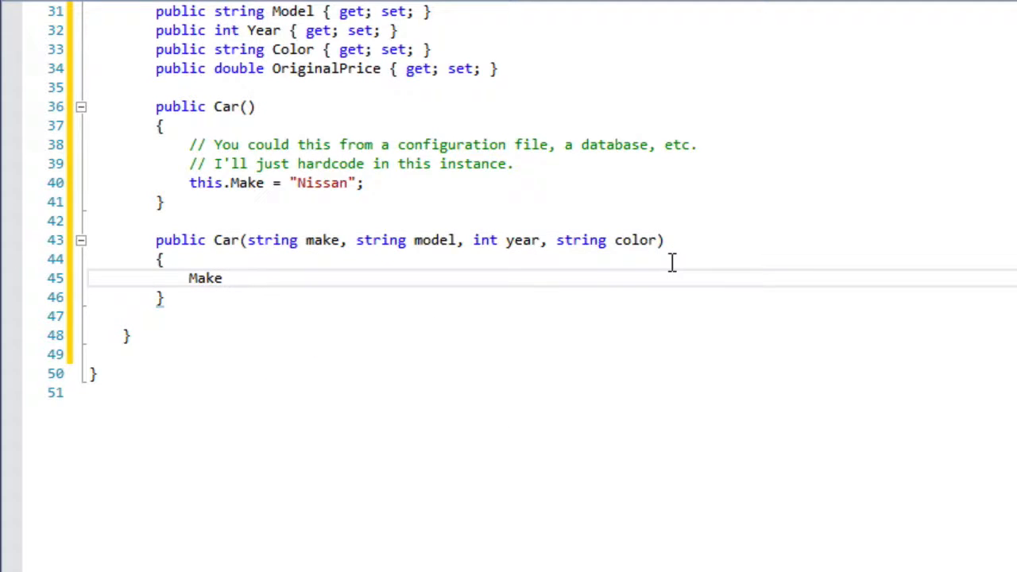
text(.ma)
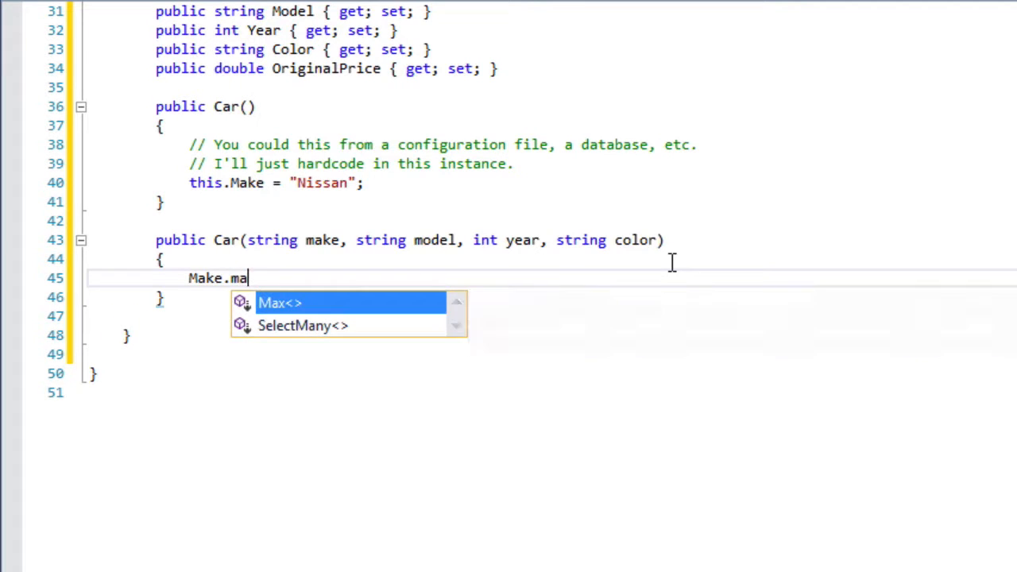
key(Backspace)
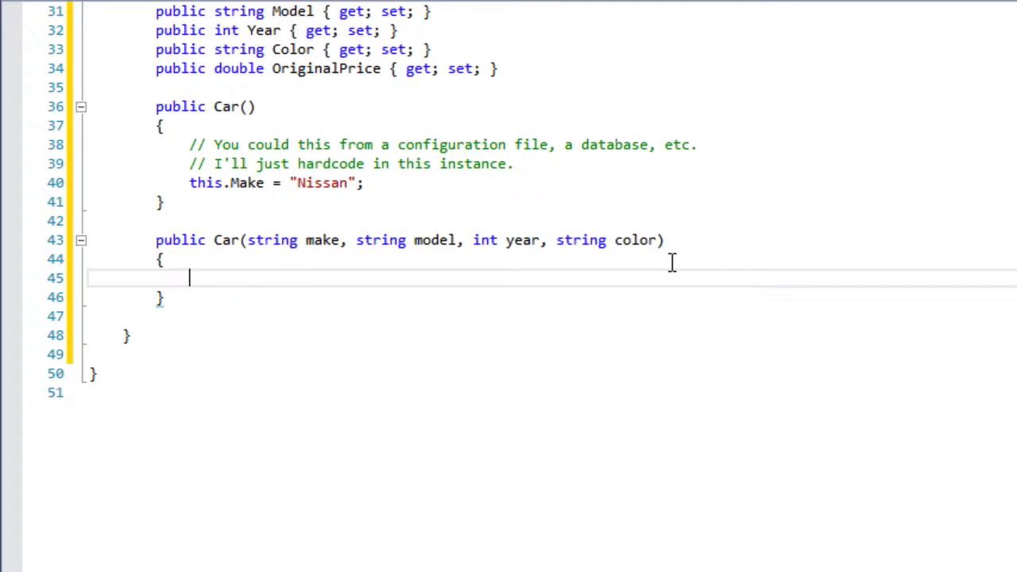
text(Make = m)
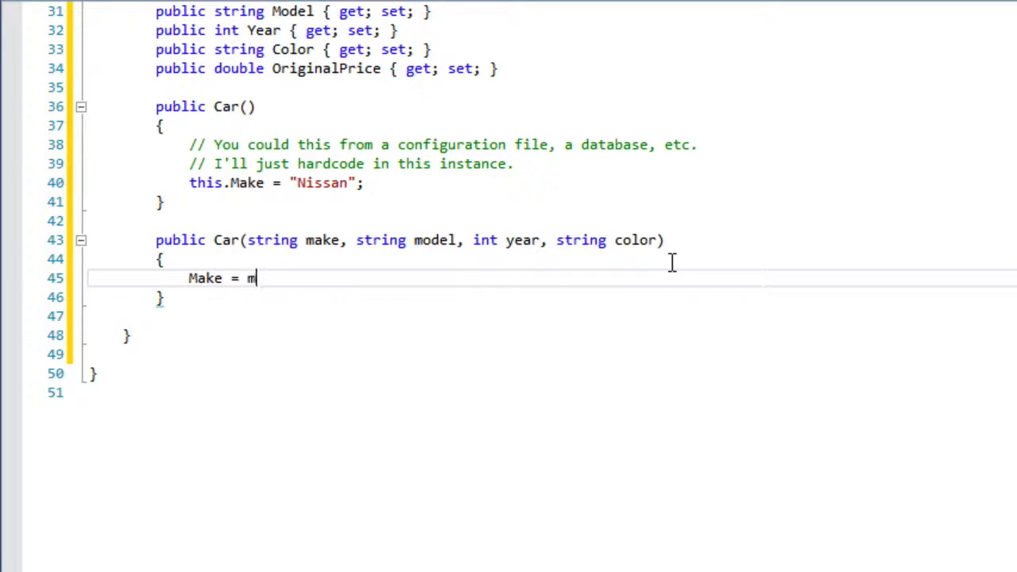
text(ake;)
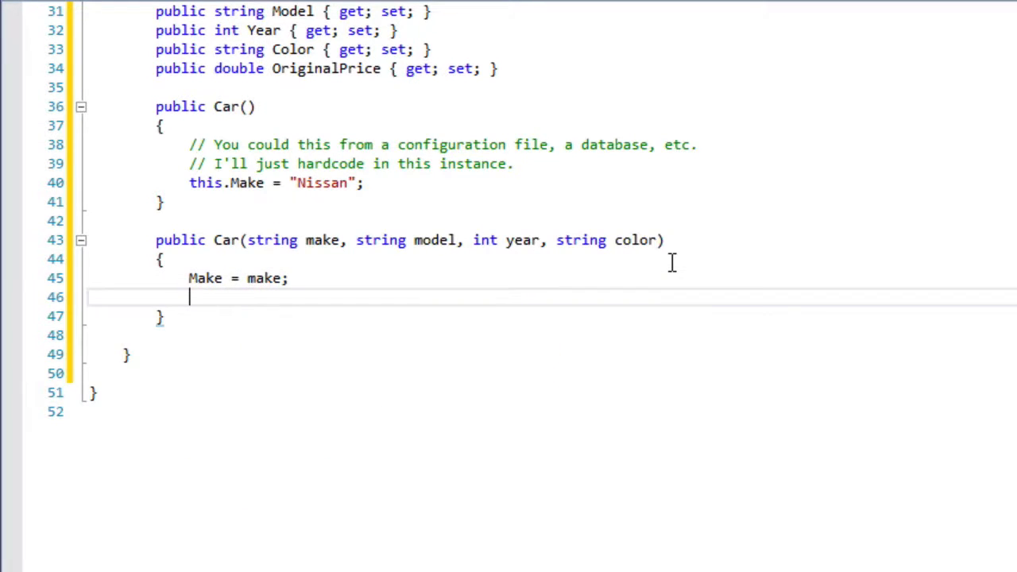
text(Model = model;)
text(Year = year;)
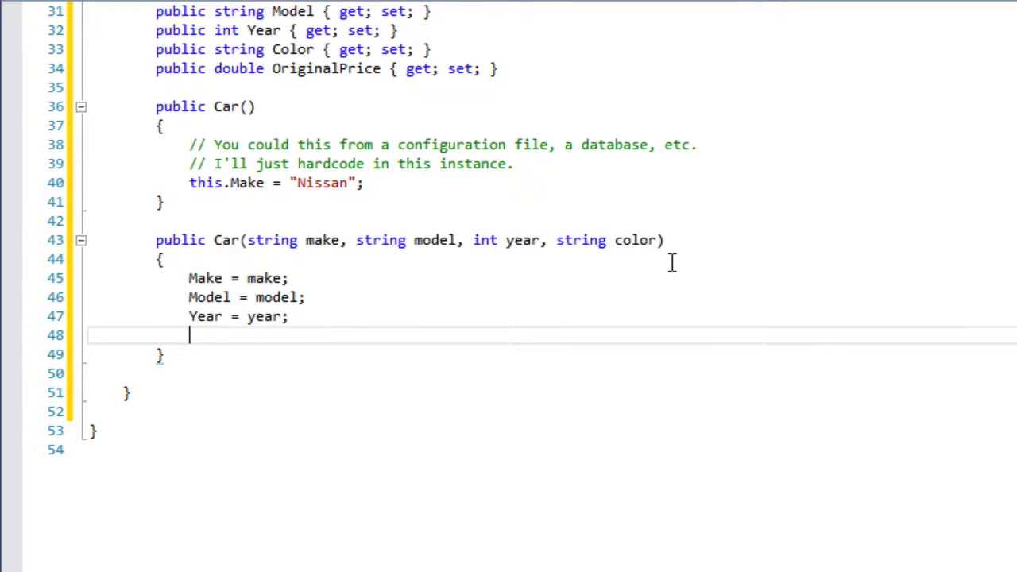
text(Color =)
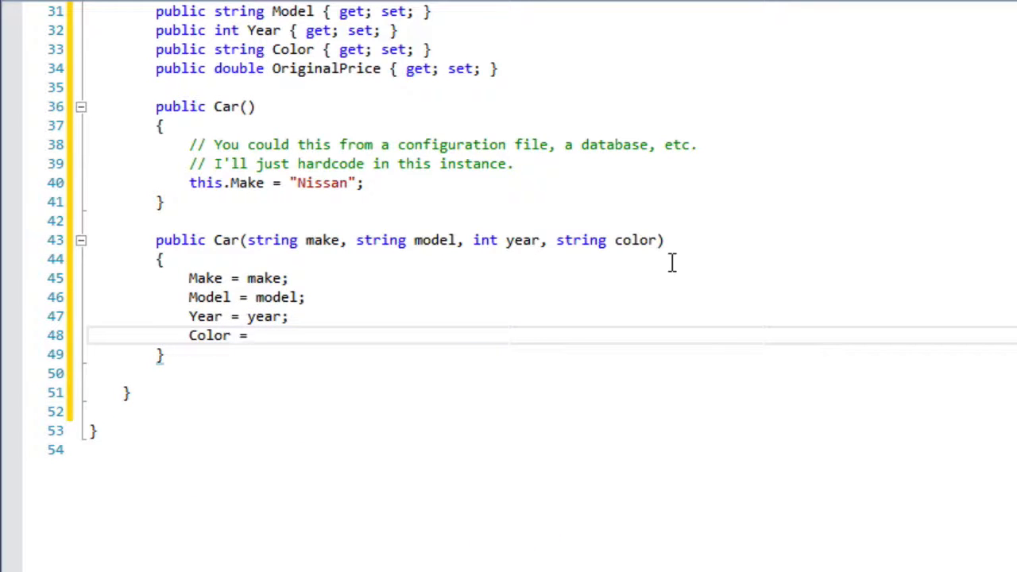
text(color;)
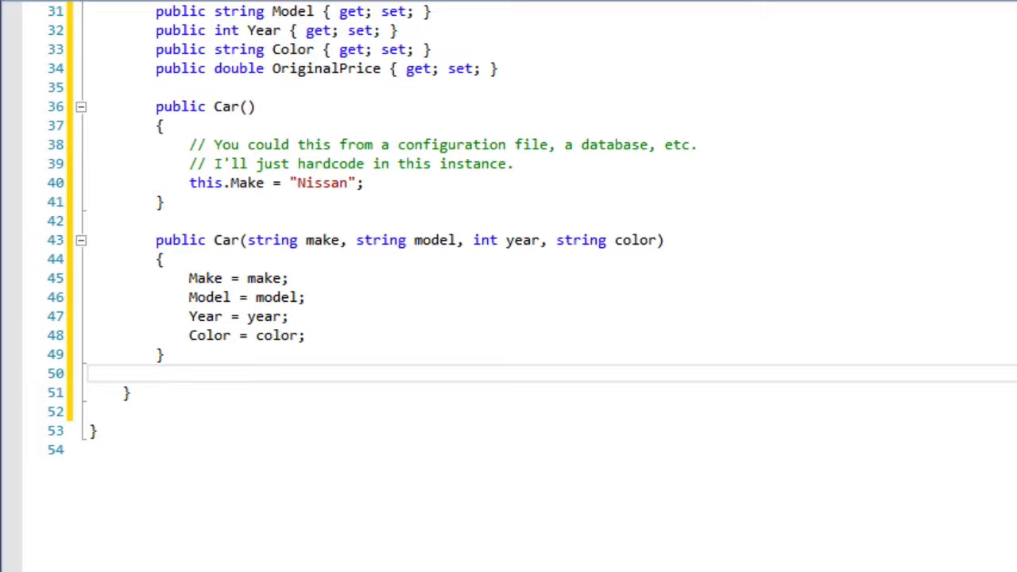
Write Car myThirdCar = new Car("Ford", "Escape", 2005, "White"); in Main
scroll(up, 3)
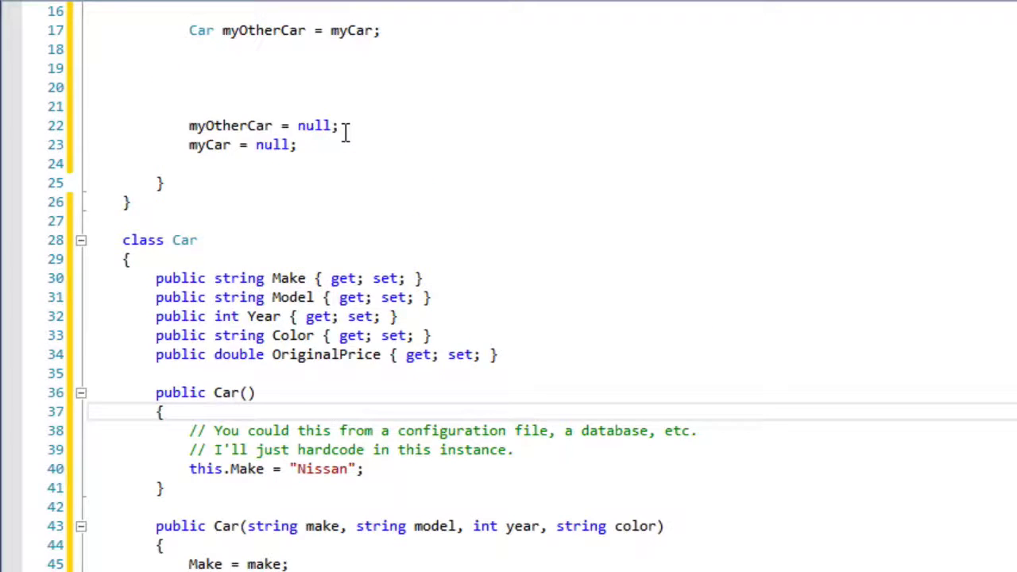
text(Car myThirdCar =)
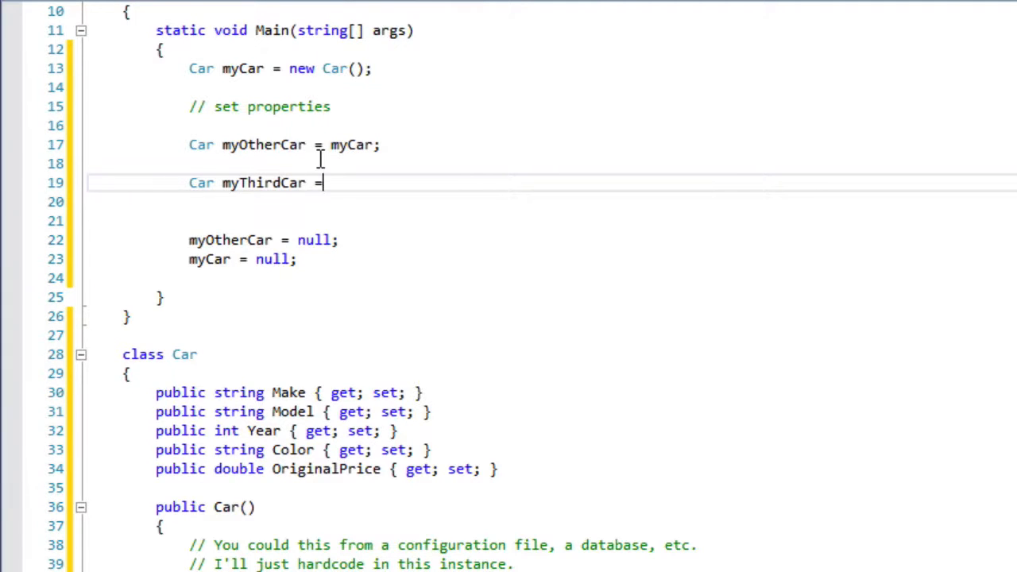
text(new Car())
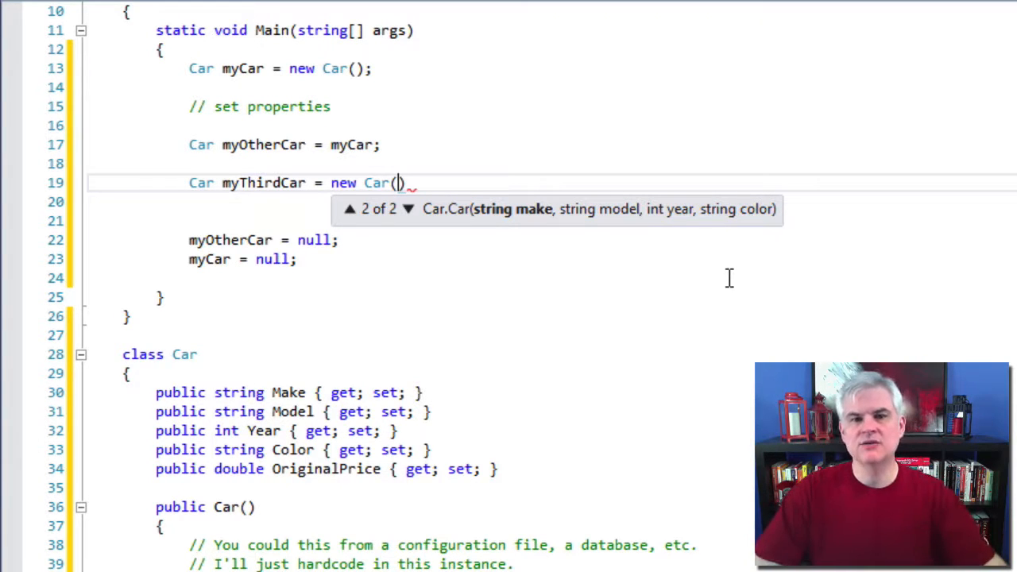
mouse_move(593, 70)
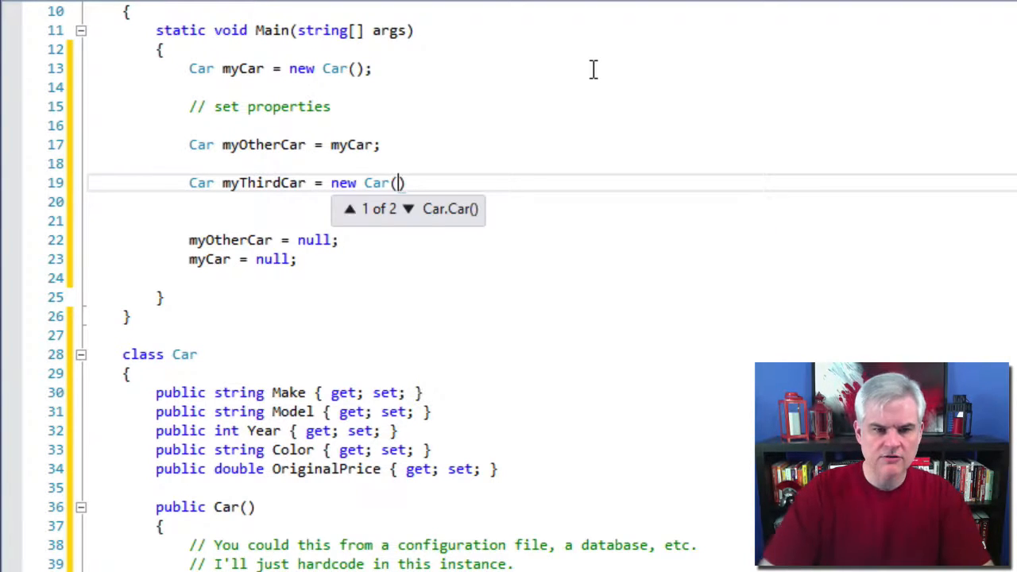
text(F)
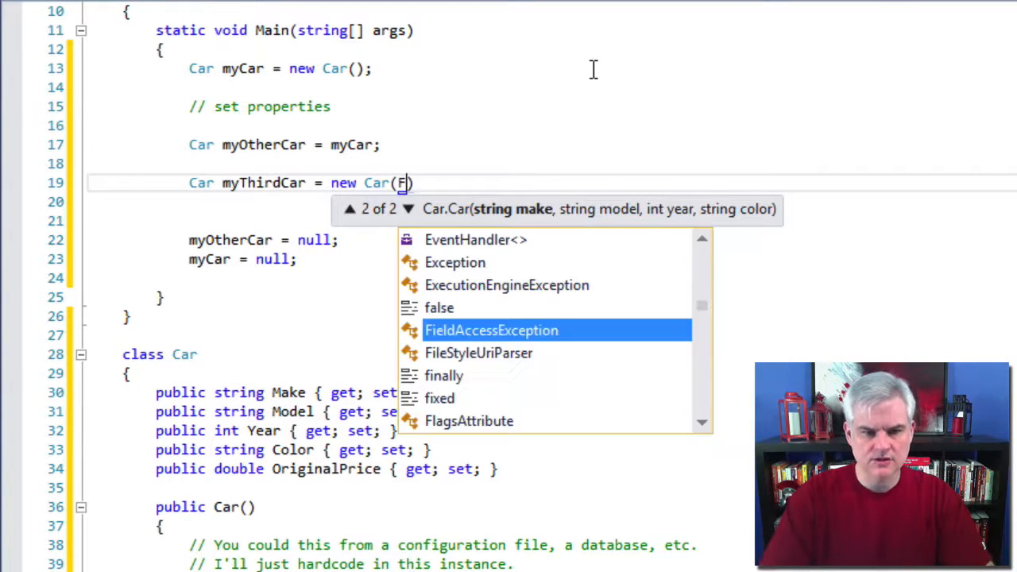
text("ord",)
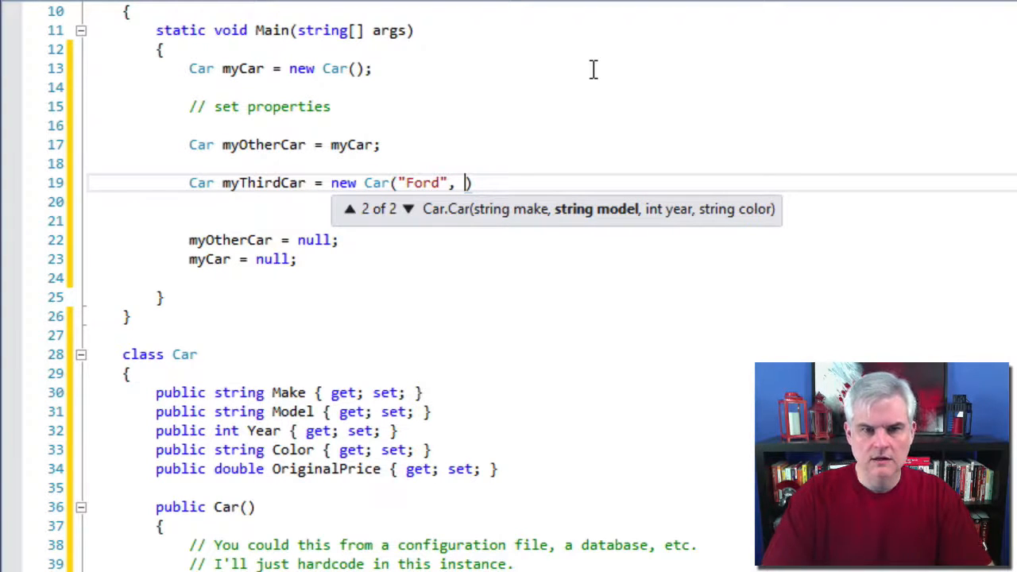
text("Escape"))
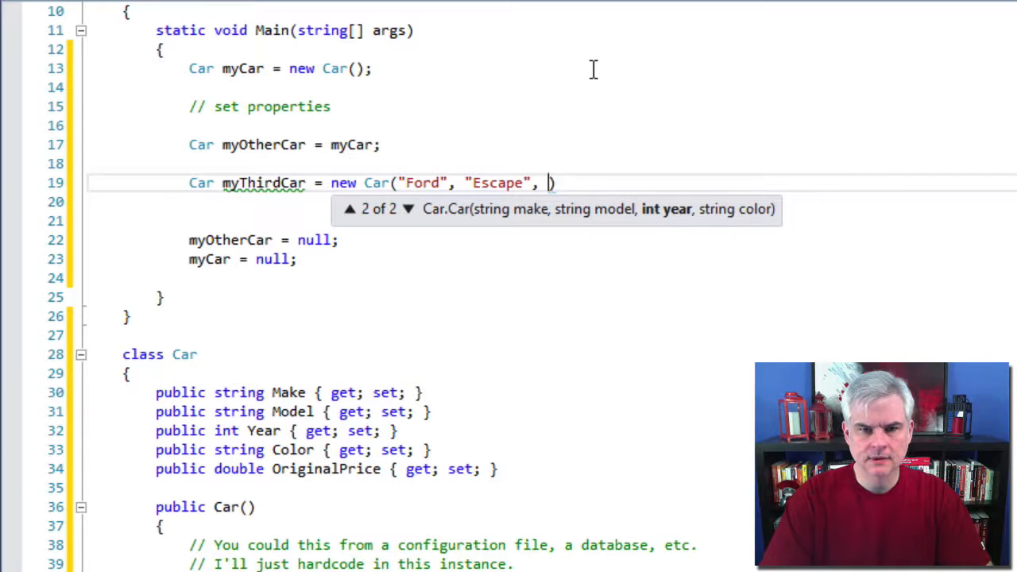
text(2005, "White)
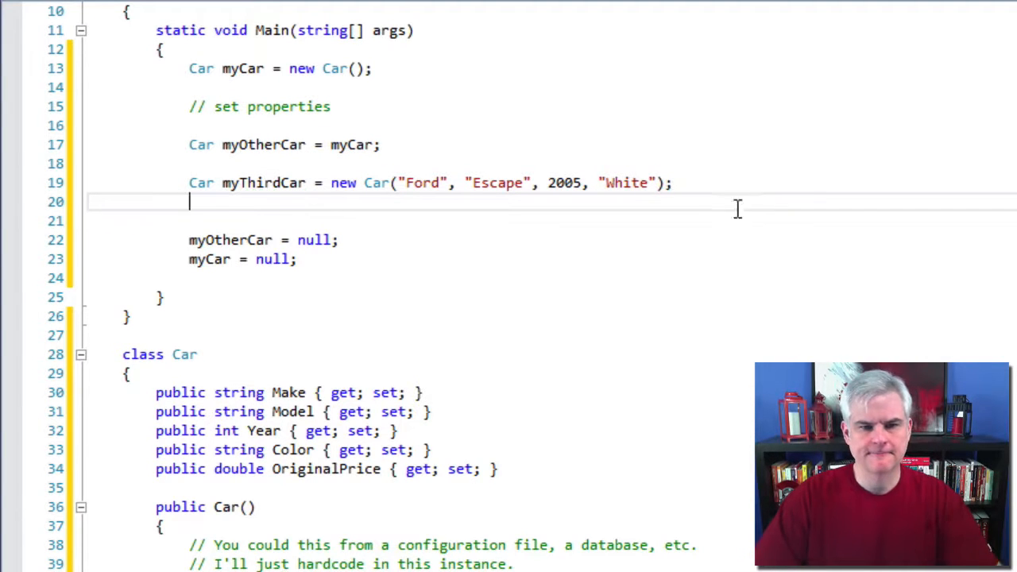
Rename the duplicate constructor's make parameter to someOtherInputParameter
scroll(down, 3)
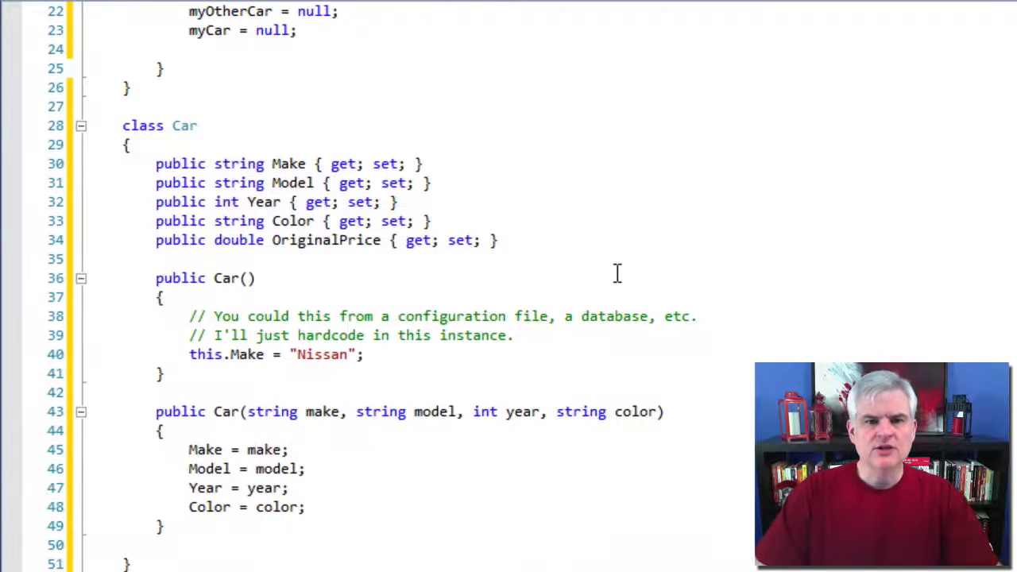
scroll(down, 3)
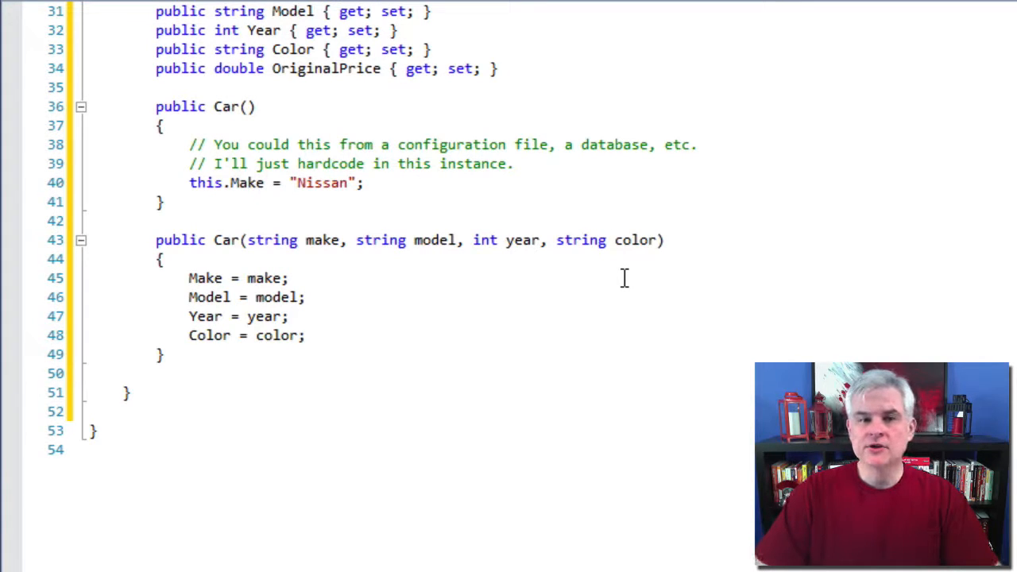
mouse_move(572, 270)
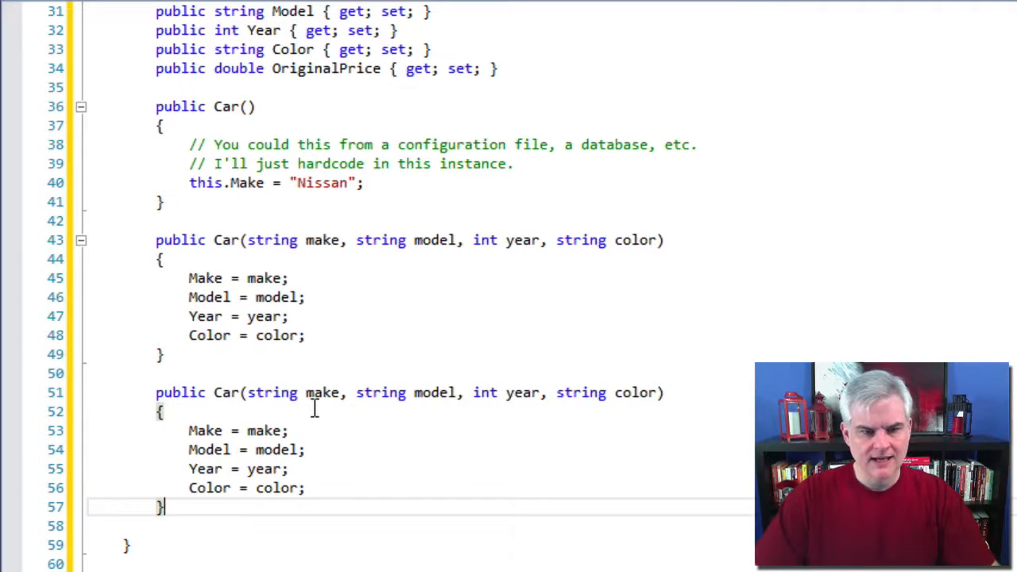
double_click(272, 393)
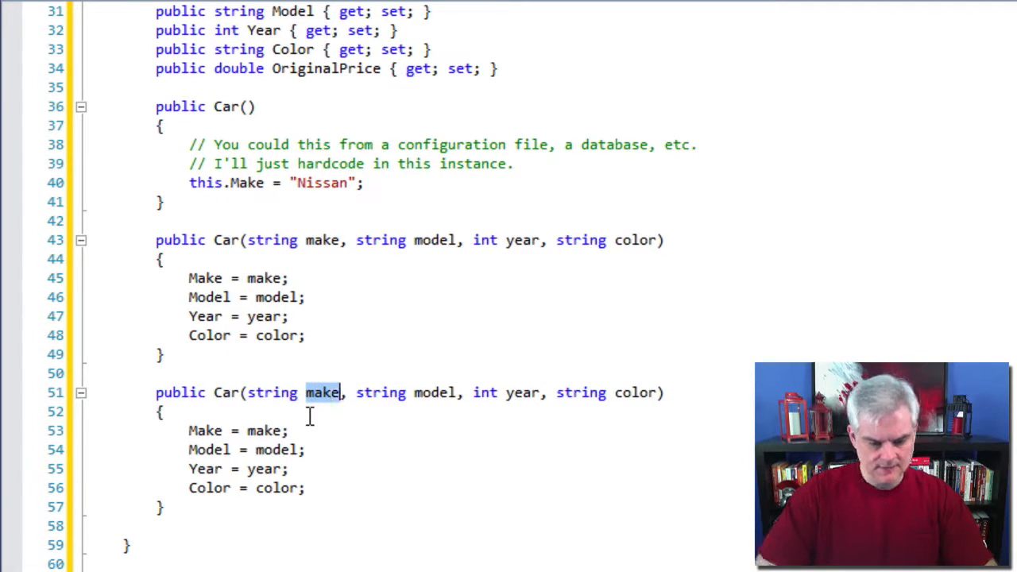
text(dso)
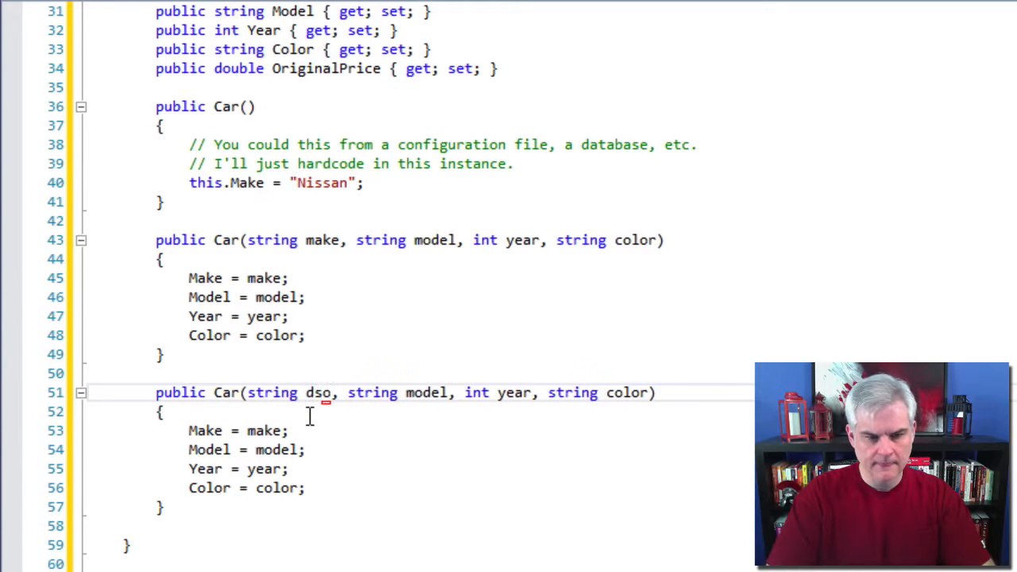
text(someOt)
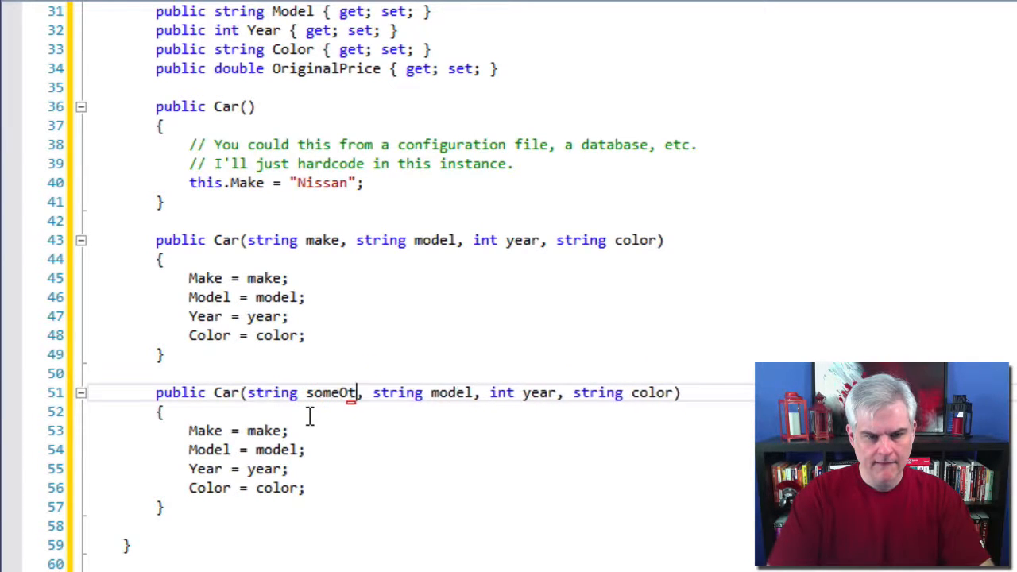
text(herInputPA)
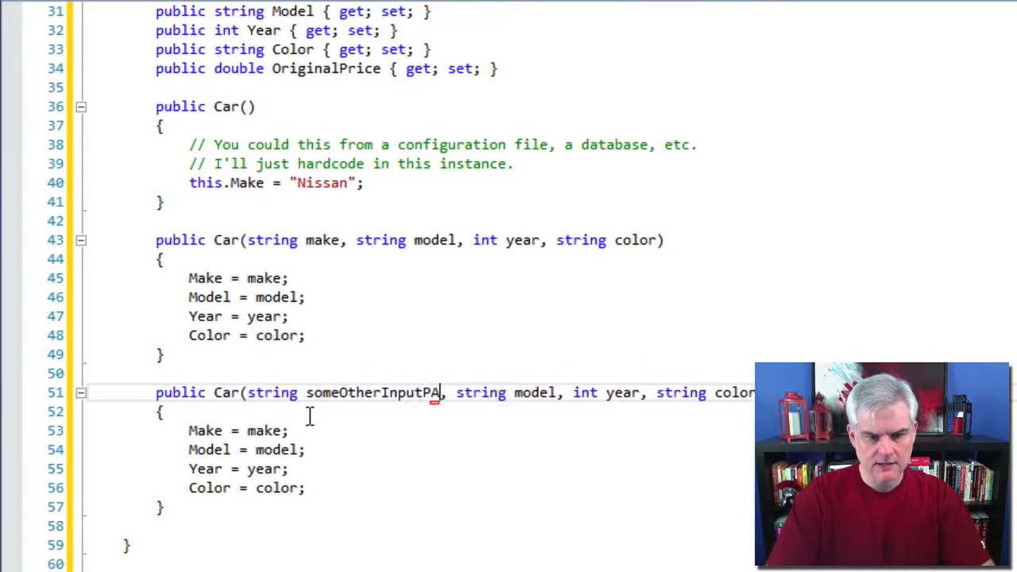
text(rameter)
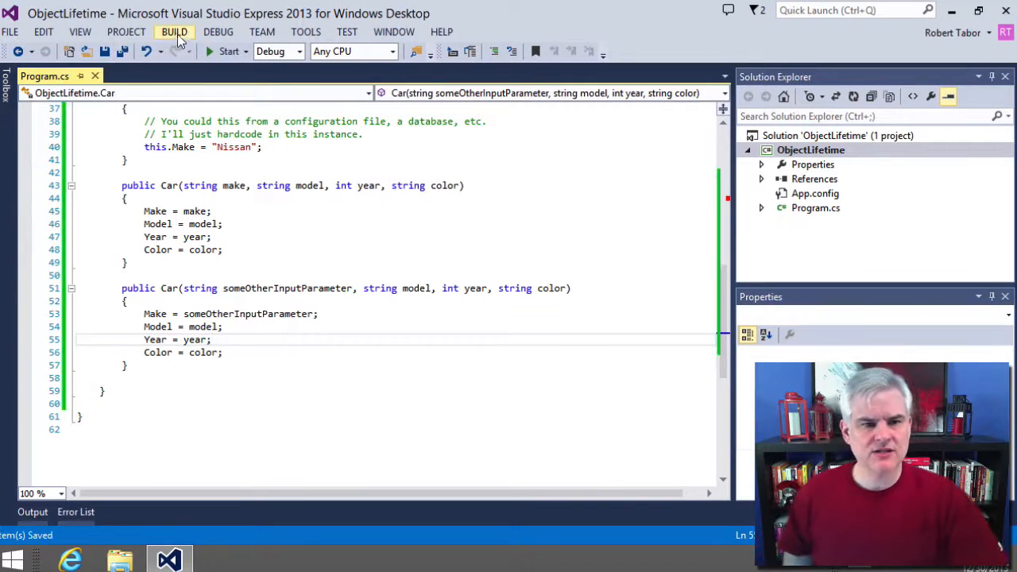
Run Build Solution and see the CS0111 duplicate-constructor error in Output
click(175, 32)
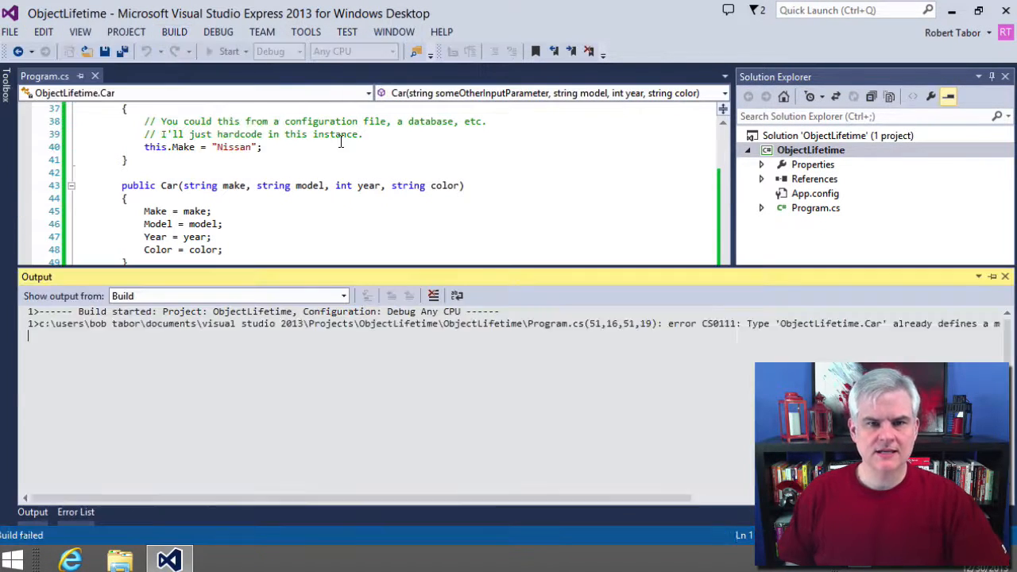
click(77, 512)
text(*/)
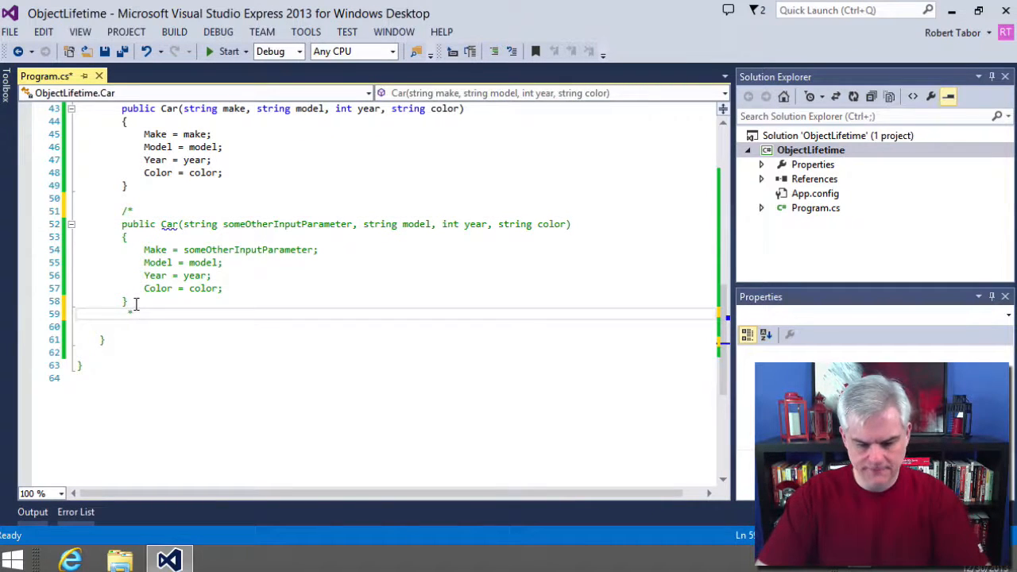
Wrap the duplicate someOtherInputParameter constructor in a /* */ block comment
scroll(up, 3)
text( */)
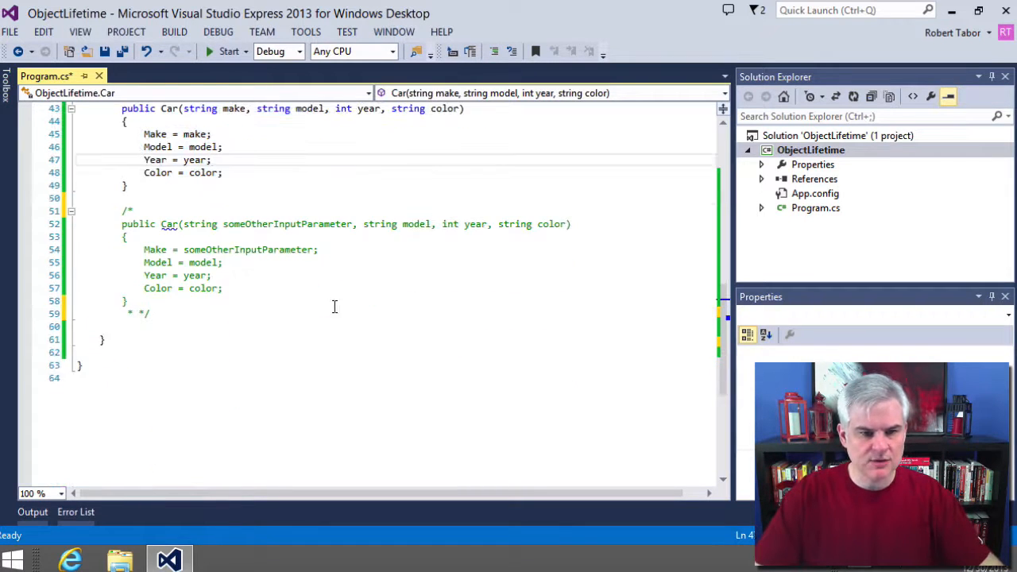
scroll(up, 3)
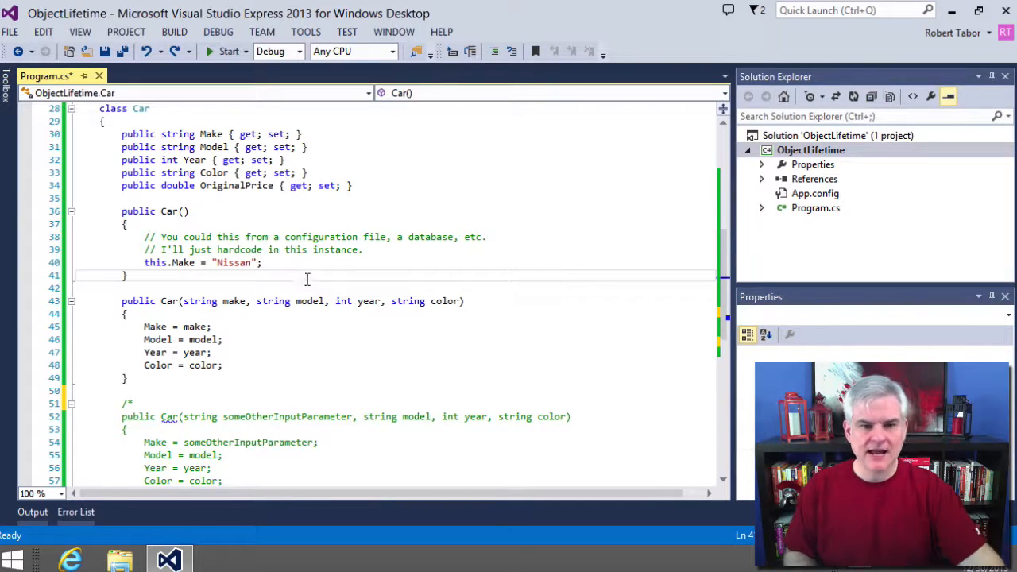
scroll(up, 3)
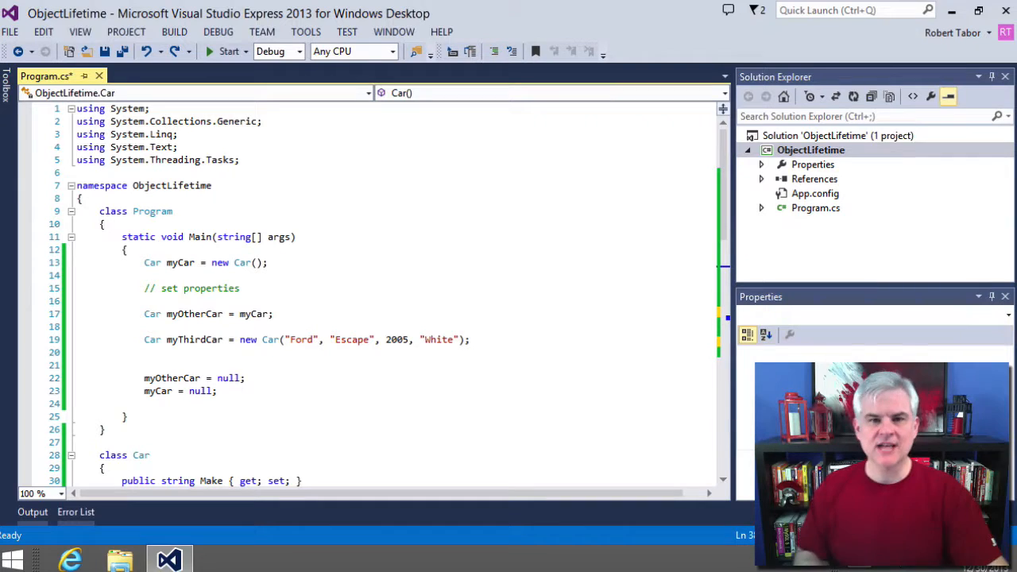
Add an empty public static void MyMethod() to the Car class below the commented constructor
scroll(down, 3)
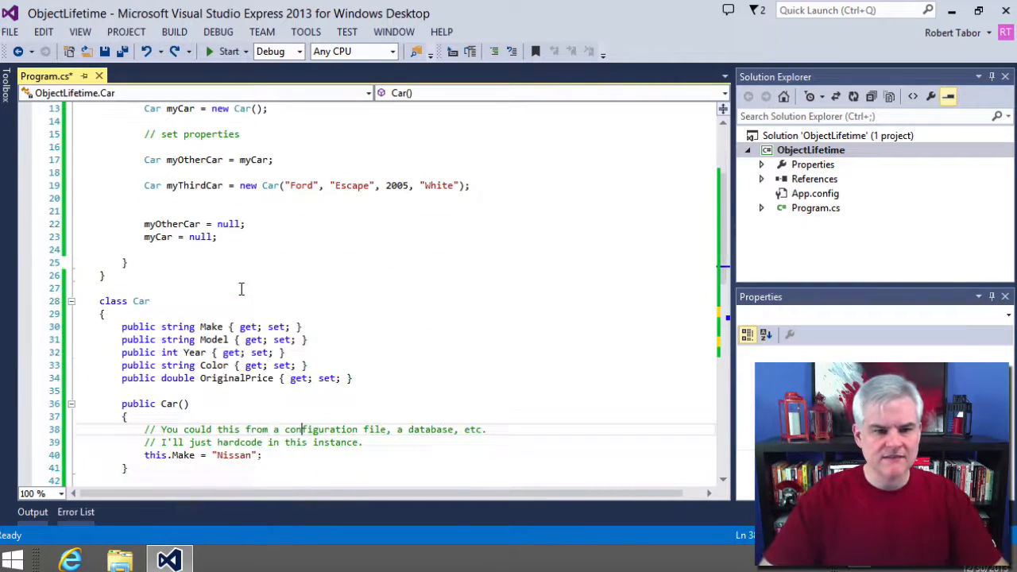
scroll(down, 3)
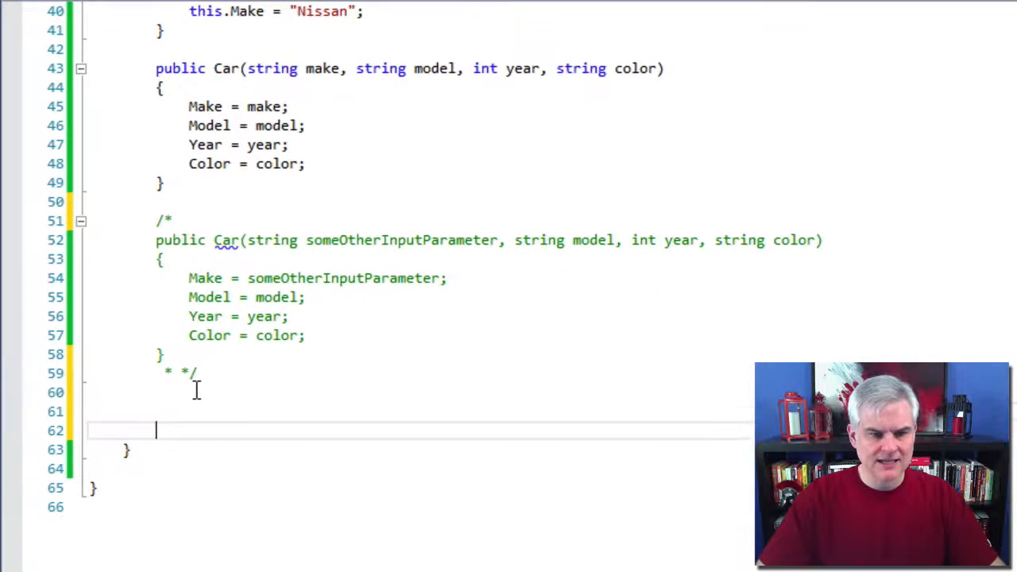
text(pu)
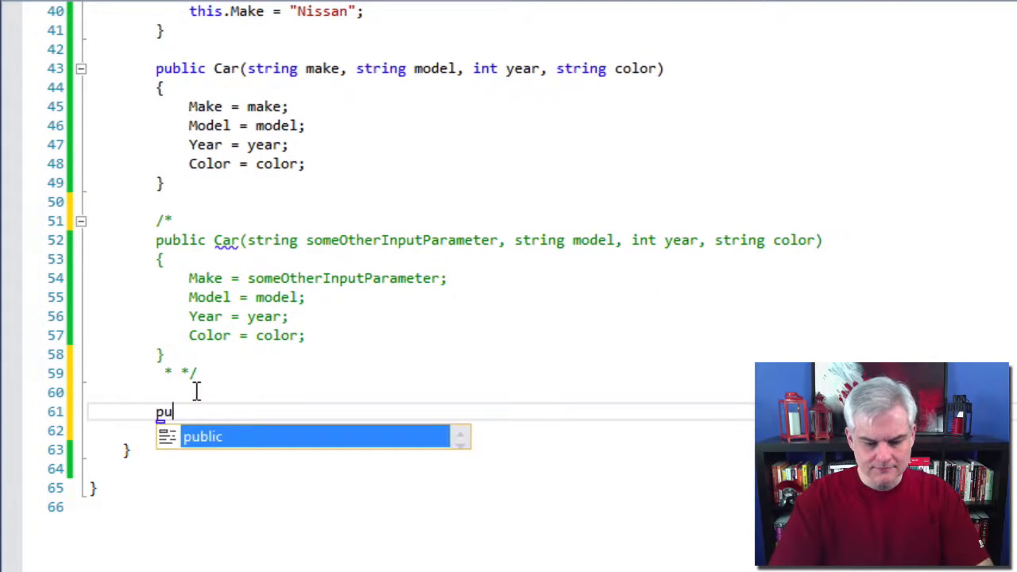
text(public static void)
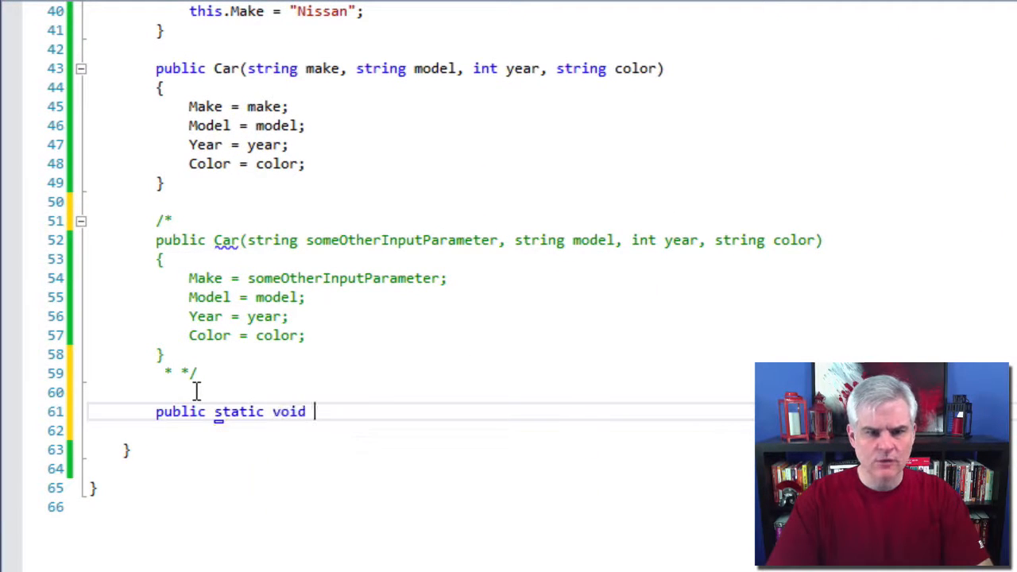
text(MyMethod())
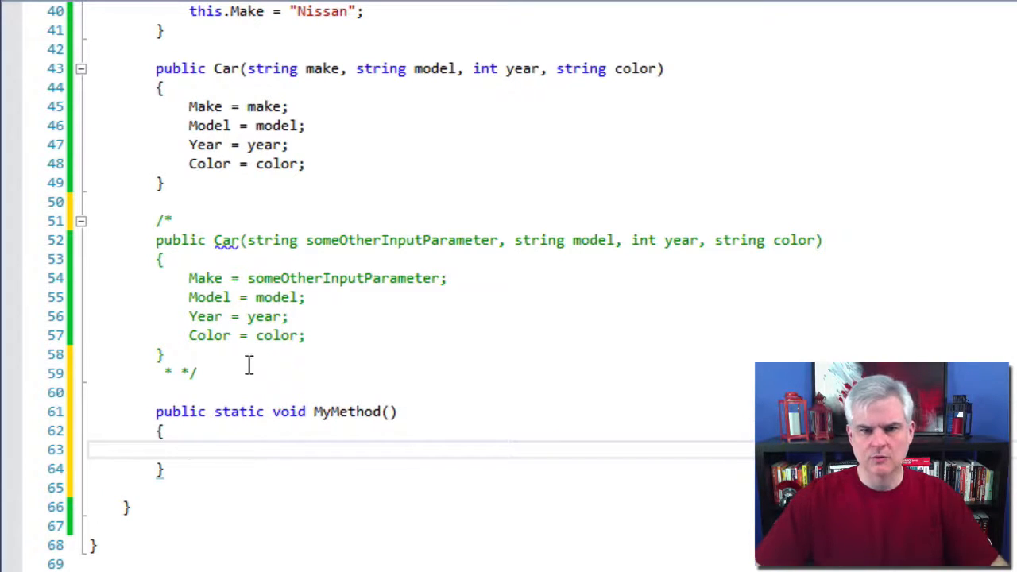
Back in Main, begin a Car. call with IntelliSense listing MyMethod
scroll(up, 3)
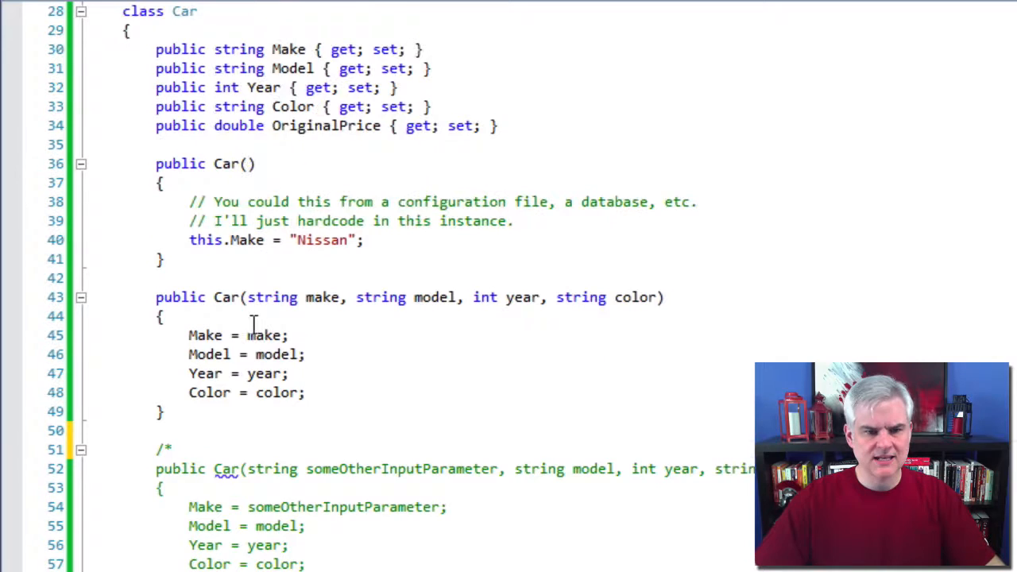
scroll(up, 3)
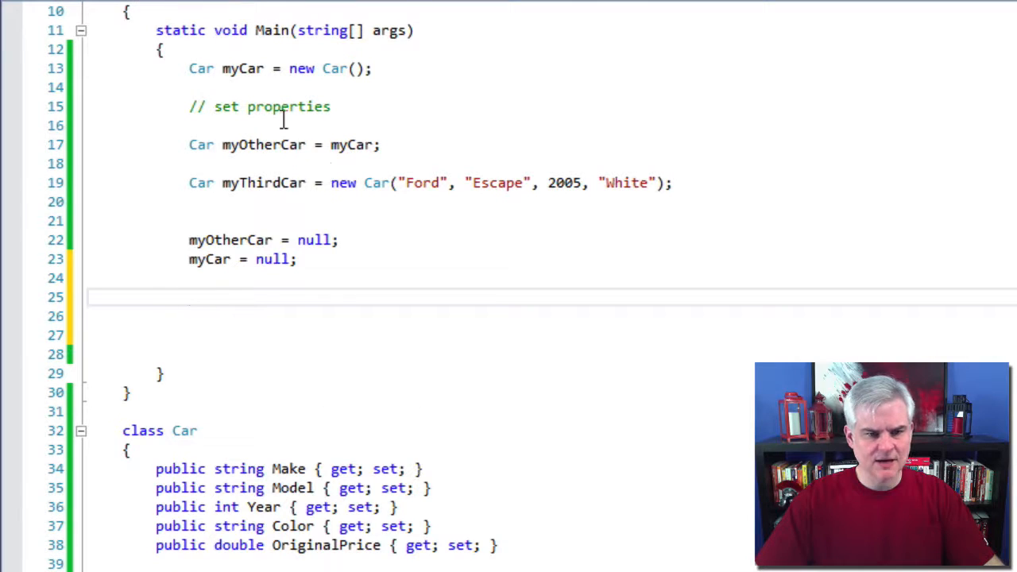
mouse_move(537, 290)
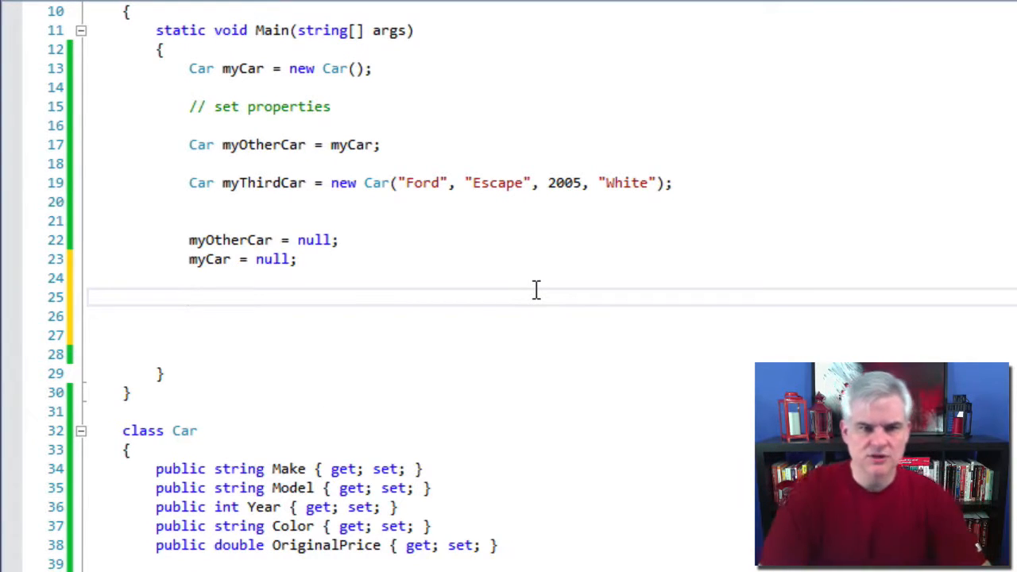
text(Car.)
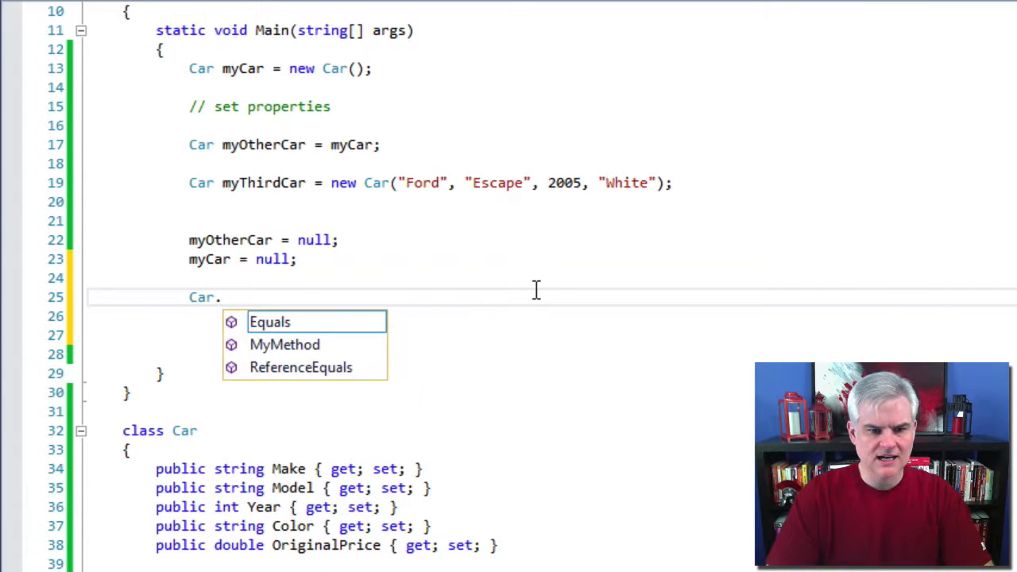